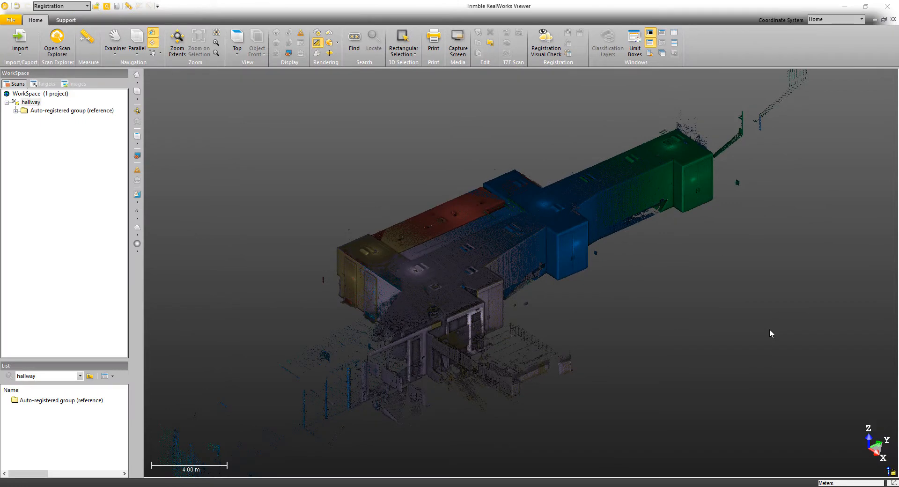
# Open Registration Visual Check from the Home ribbon's Registration menu.
pyautogui.click(88, 6)
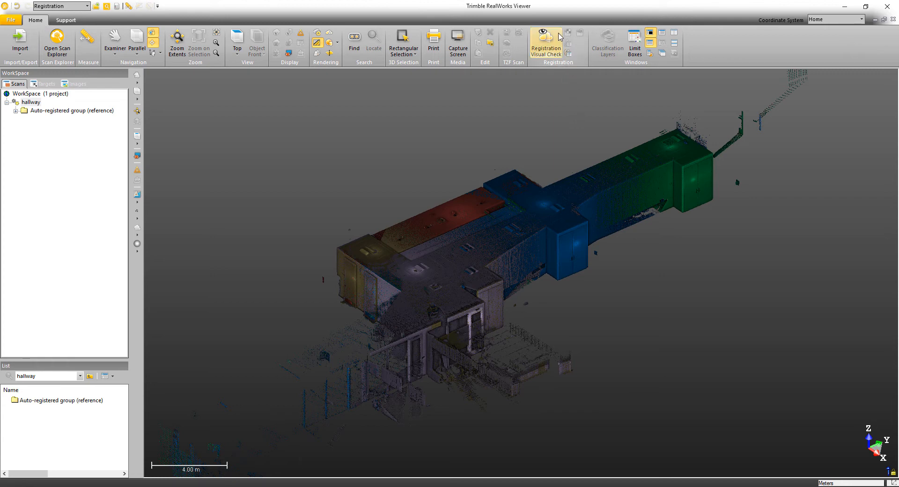
pyautogui.click(546, 43)
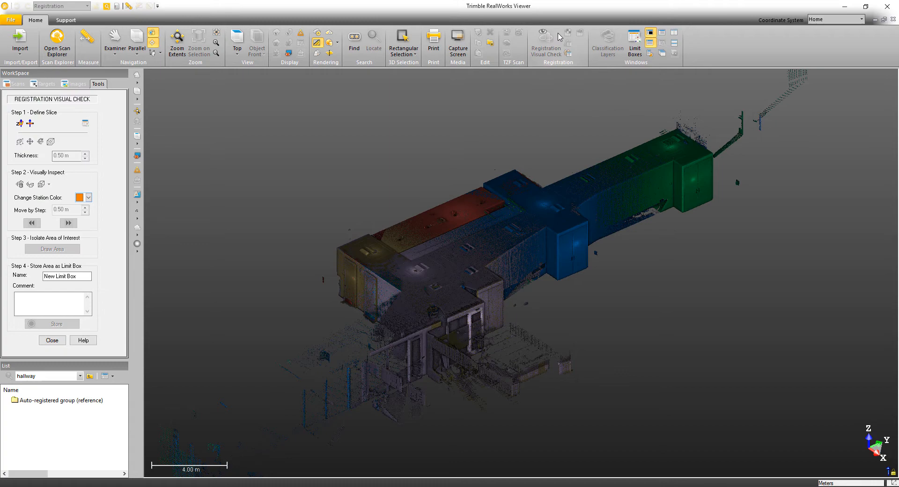
pyautogui.moveTo(107, 91)
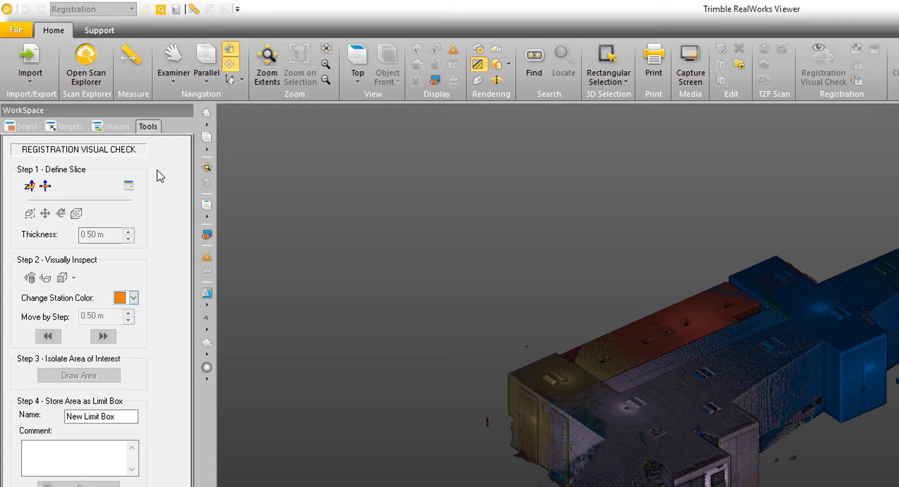
pyautogui.moveTo(132, 394)
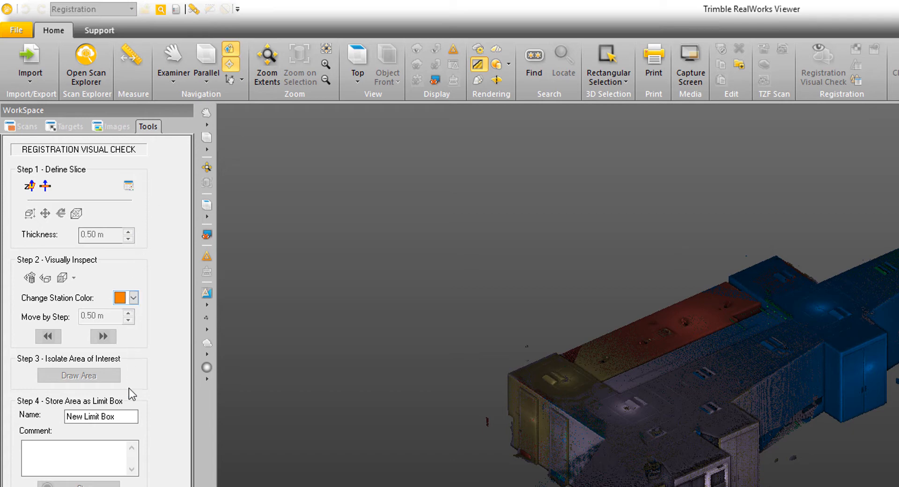
pyautogui.moveTo(30, 186)
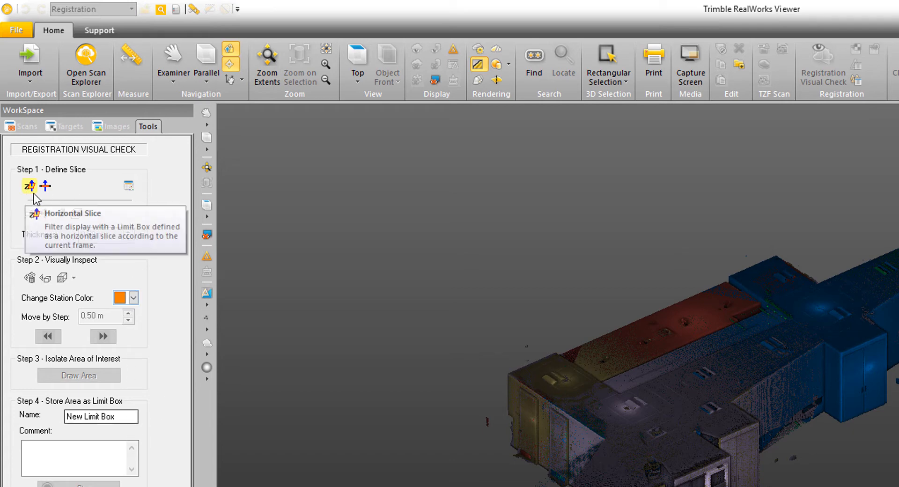
pyautogui.moveTo(106, 199)
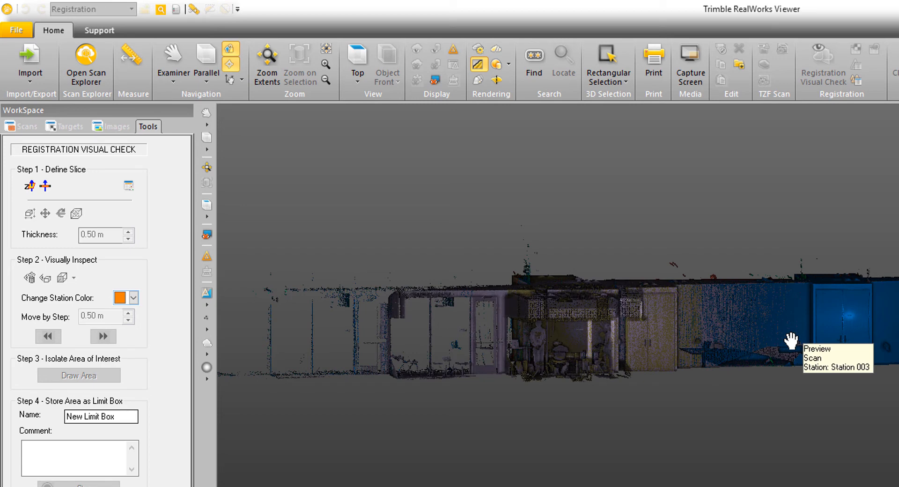
pyautogui.moveTo(191, 184)
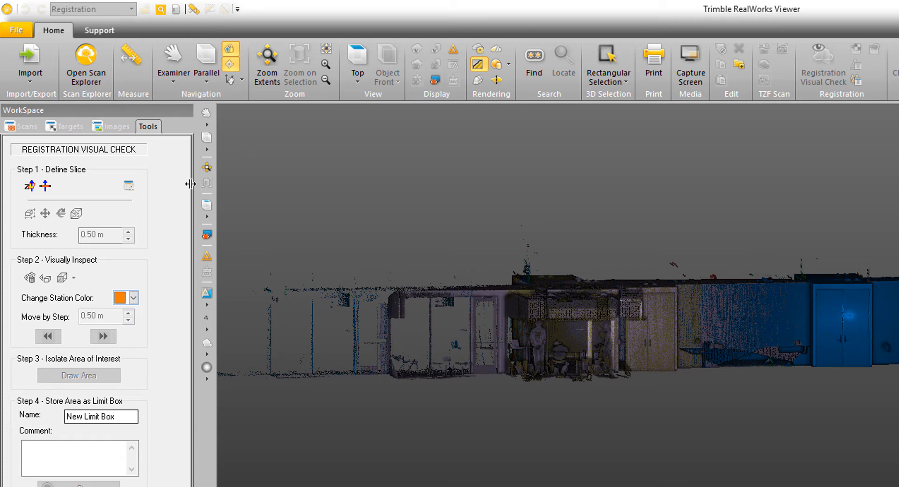
pyautogui.moveTo(62, 200)
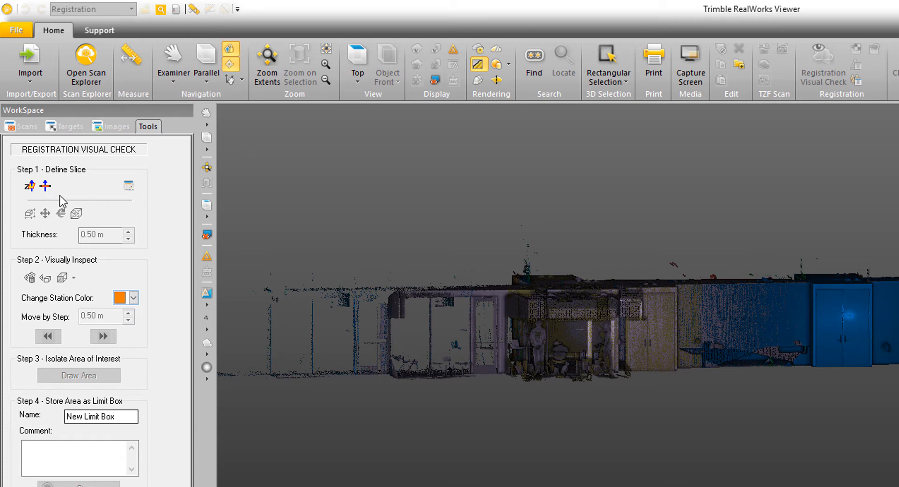
pyautogui.moveTo(32, 187)
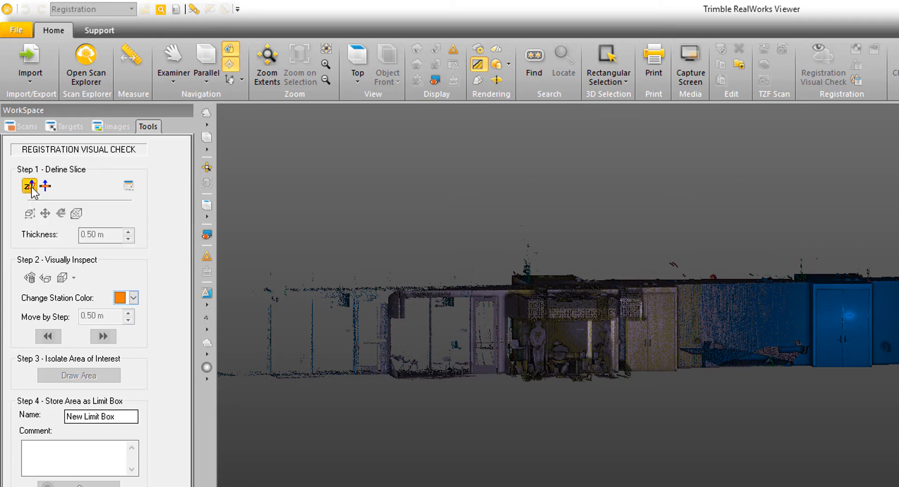
# Apply a Horizontal Slice in Step 1 - Define Slice to show the walls.
pyautogui.click(28, 186)
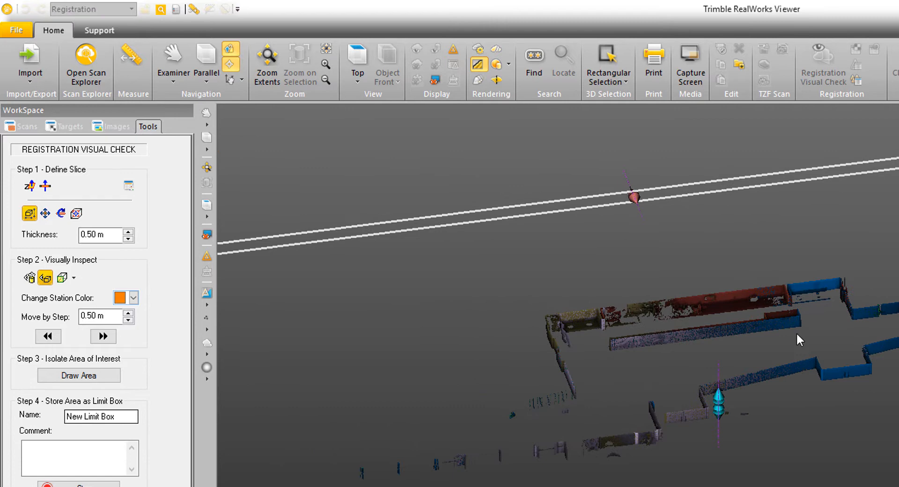
pyautogui.moveTo(45, 187)
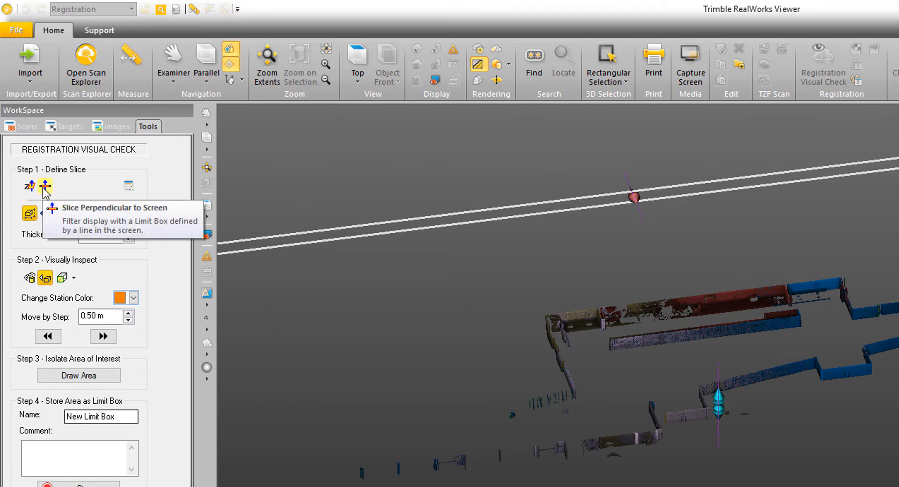
# Switch to Slice Perpendicular to Screen and draw the slice line across the wall.
pyautogui.click(45, 186)
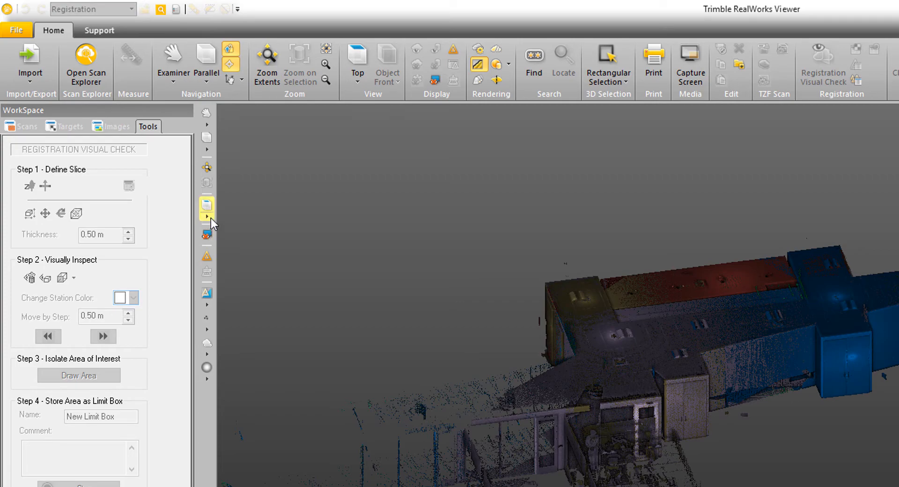
pyautogui.click(357, 59)
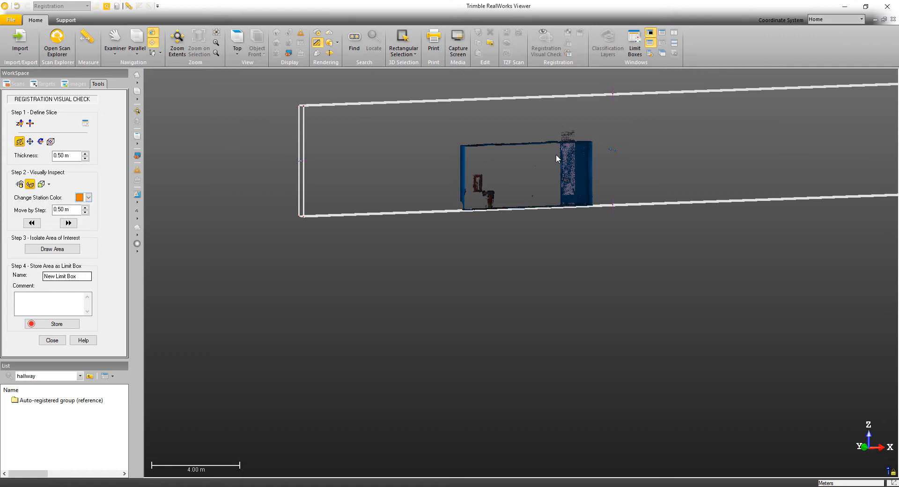
pyautogui.moveTo(436, 96)
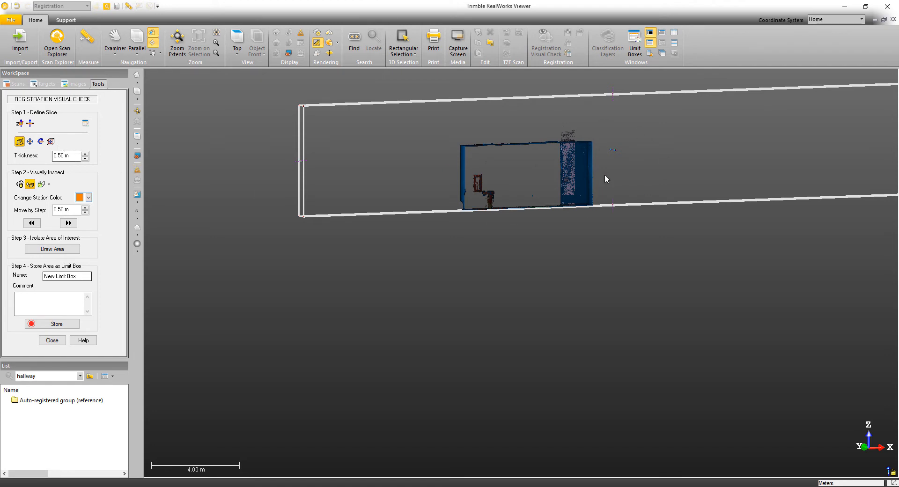
pyautogui.moveTo(406, 178)
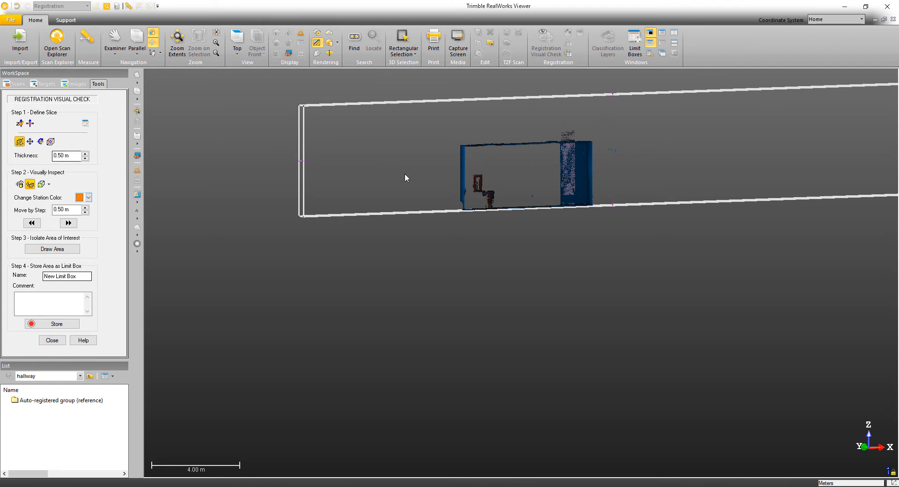
pyautogui.moveTo(18, 142)
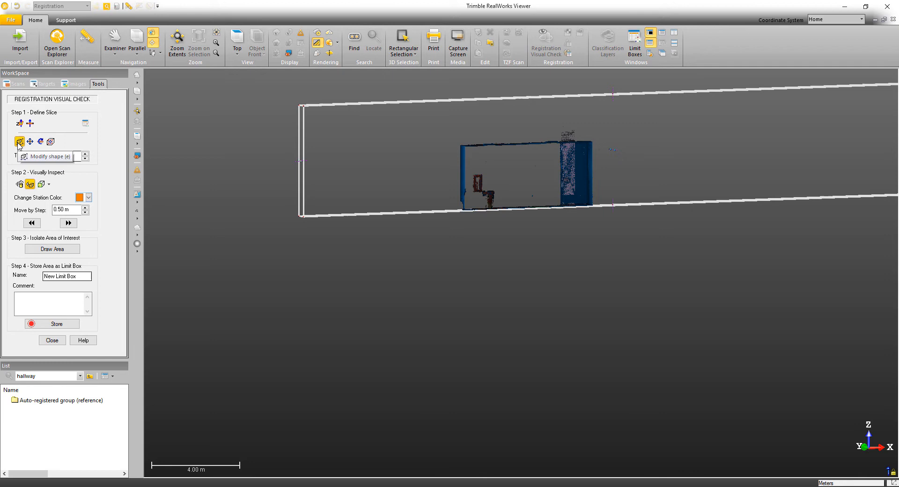
# Enable Modify shape, zoom in, and drag the 0.40 m slice box onto the wall section.
pyautogui.click(20, 141)
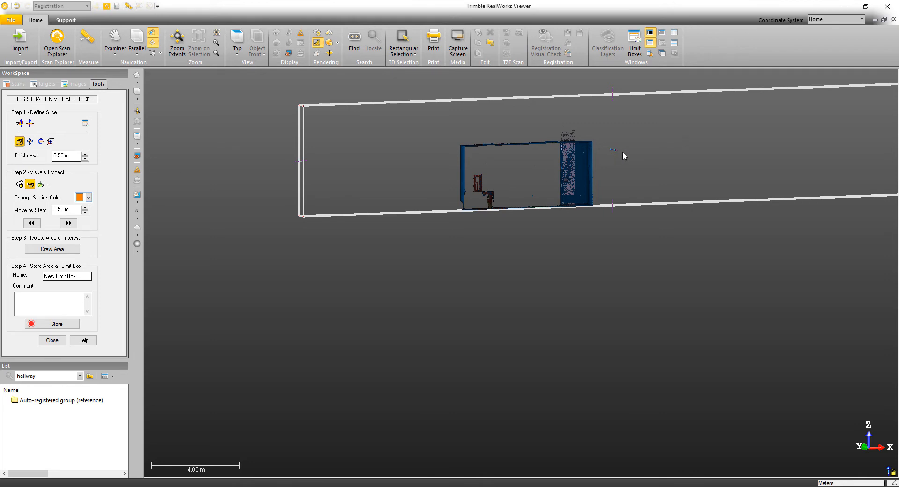
pyautogui.scroll(3)
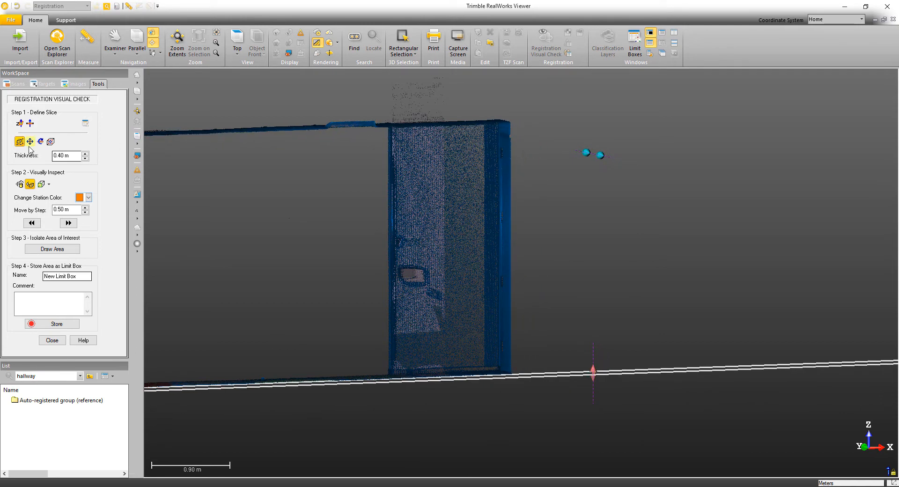
pyautogui.moveTo(30, 142)
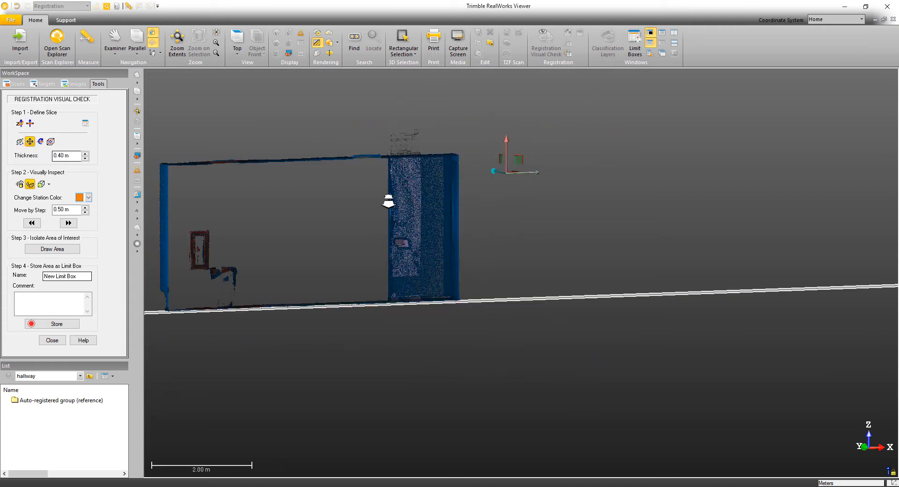
pyautogui.moveTo(402, 230); pyautogui.dragTo(373, 184)
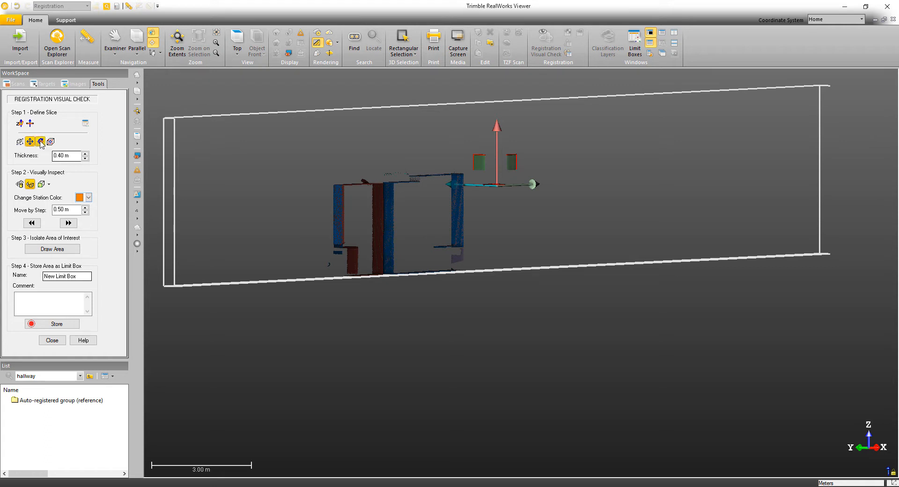
# Rotate the slice box to square it with the blue wall opening, then pan it into place.
pyautogui.click(40, 142)
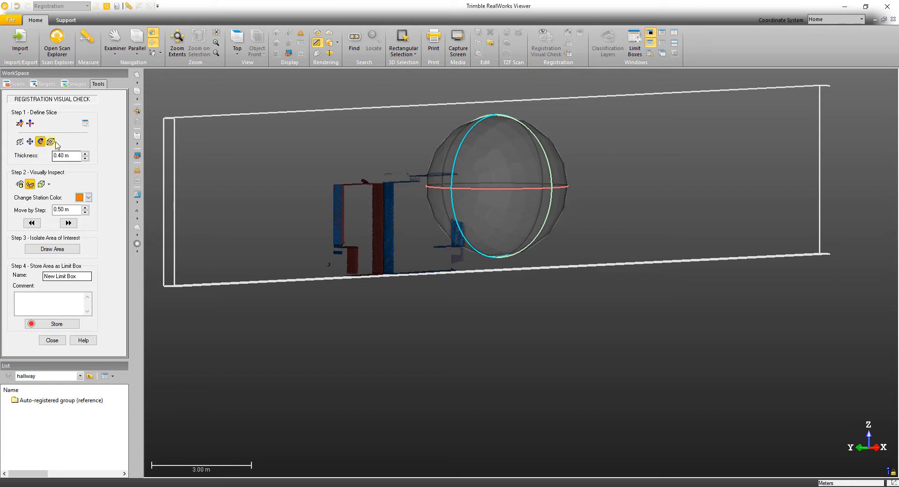
pyautogui.moveTo(51, 142)
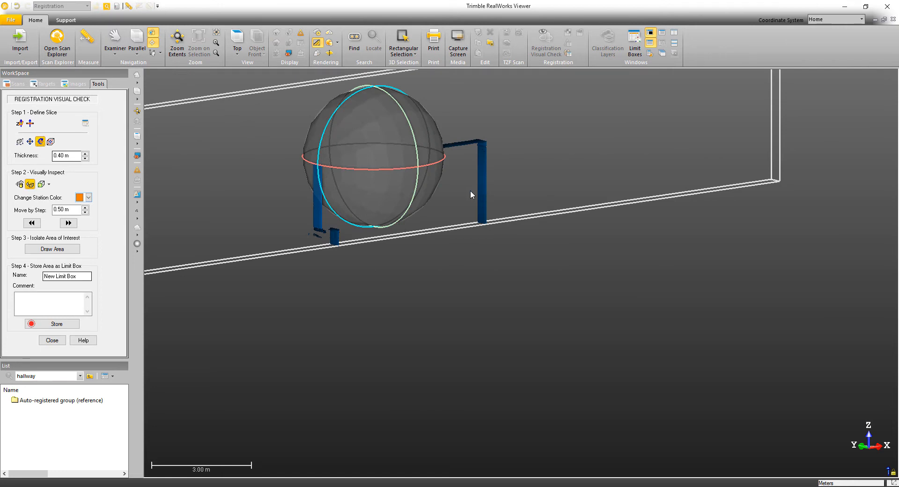
pyautogui.moveTo(30, 142)
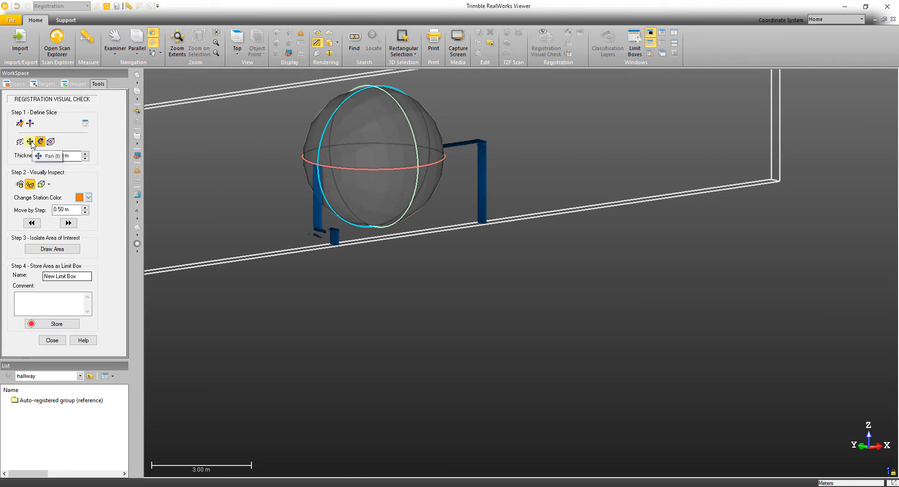
pyautogui.click(20, 142)
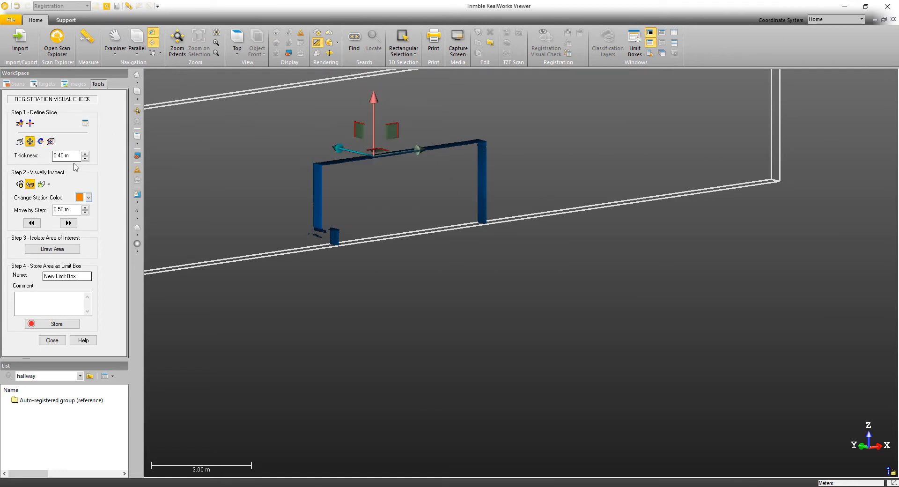
pyautogui.moveTo(375, 102)
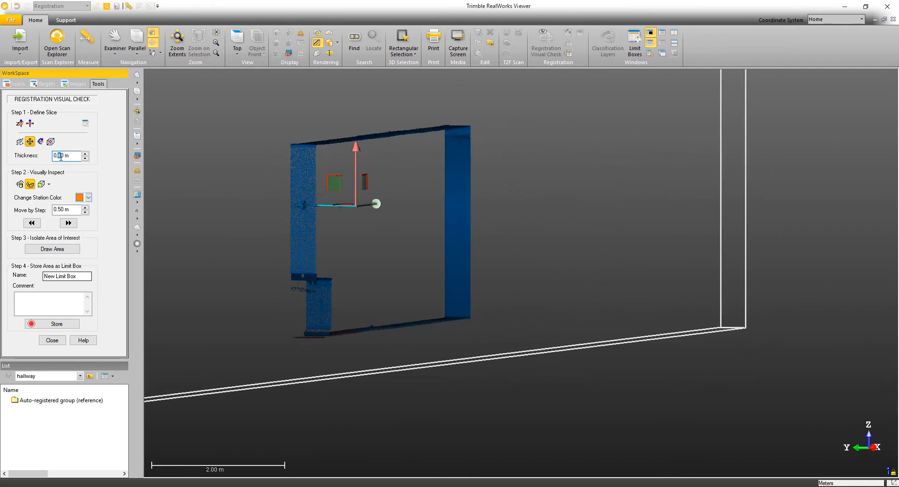
# Set slice thickness to 0.50 m and display scan points at 2 pixels.
pyautogui.click(85, 153)
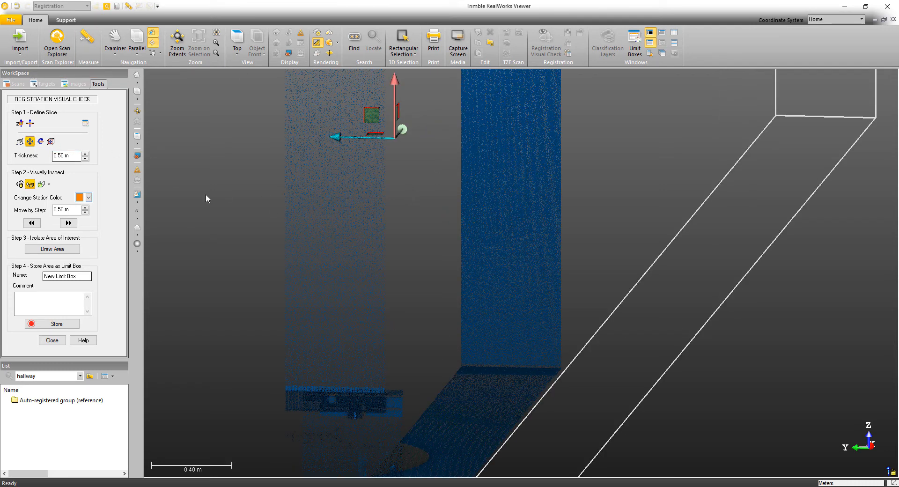
pyautogui.click(138, 212)
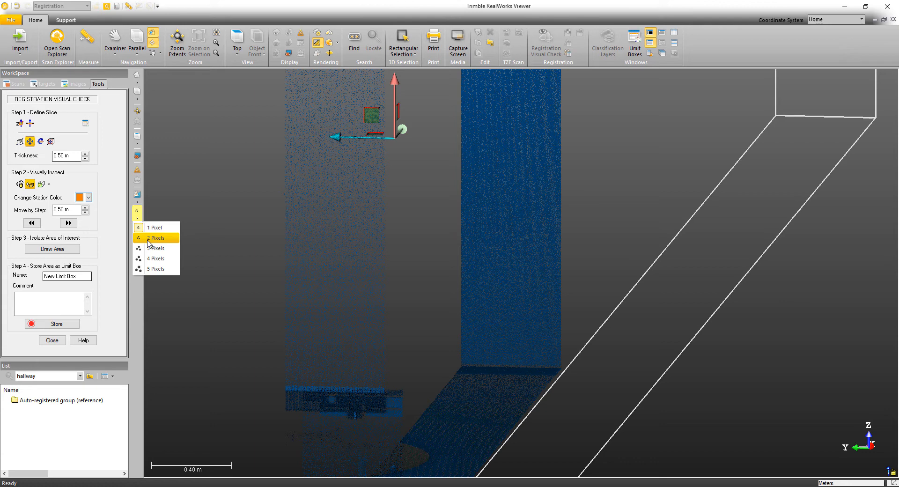
pyautogui.click(156, 237)
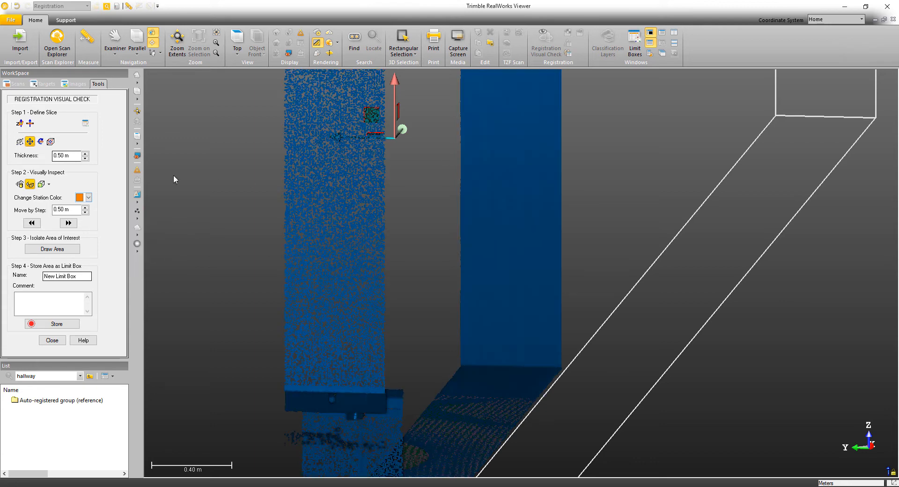
pyautogui.moveTo(94, 66)
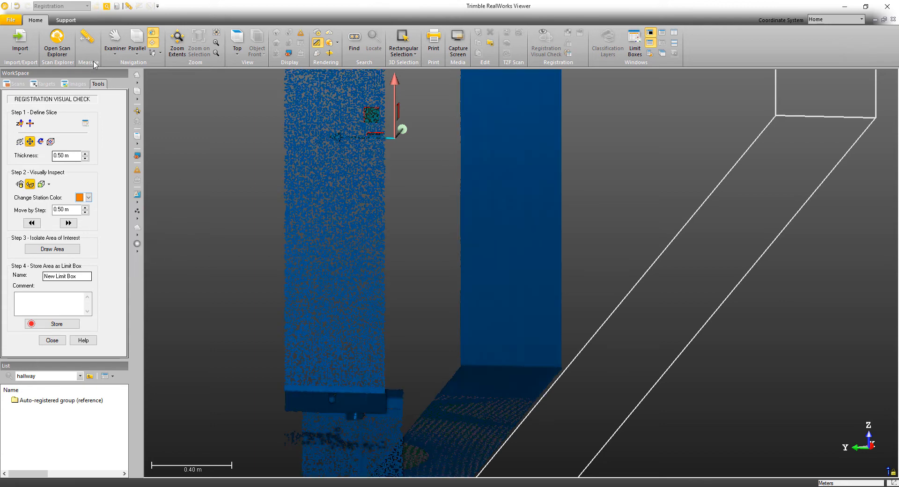
# Measure the distance between two points picked across the wall.
pyautogui.click(88, 43)
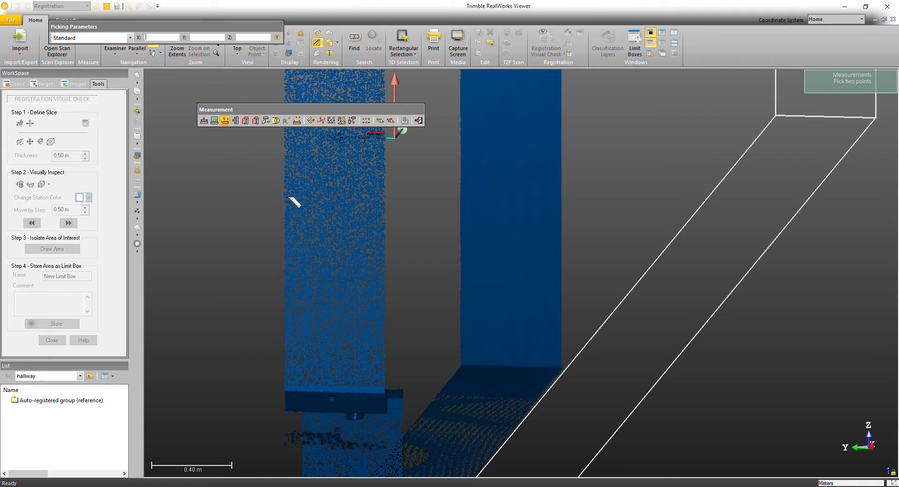
pyautogui.click(285, 193)
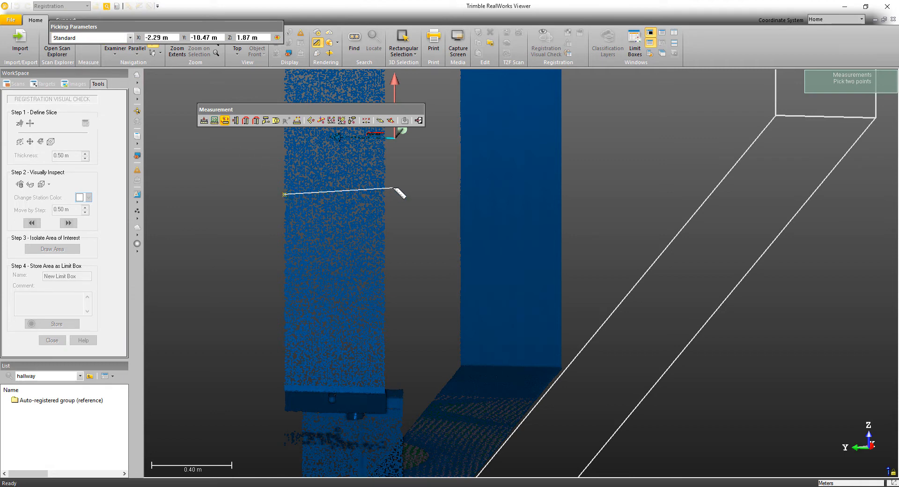
pyautogui.click(400, 193)
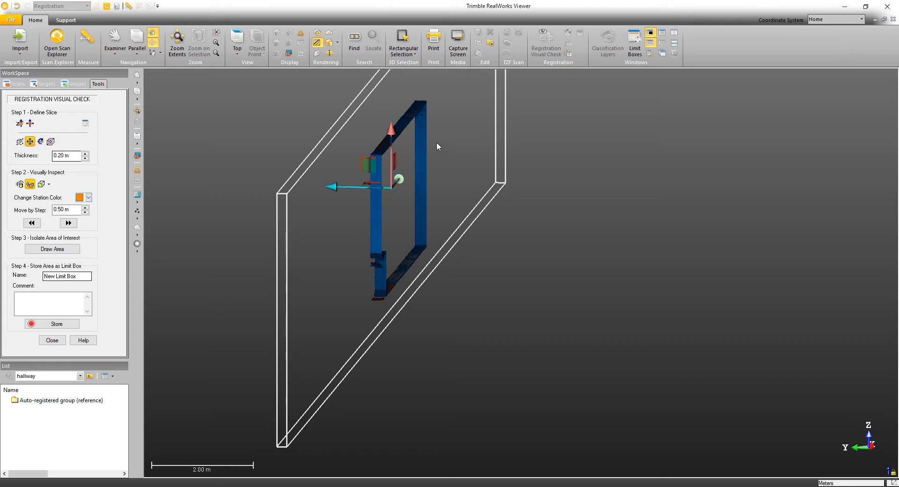
pyautogui.moveTo(447, 165)
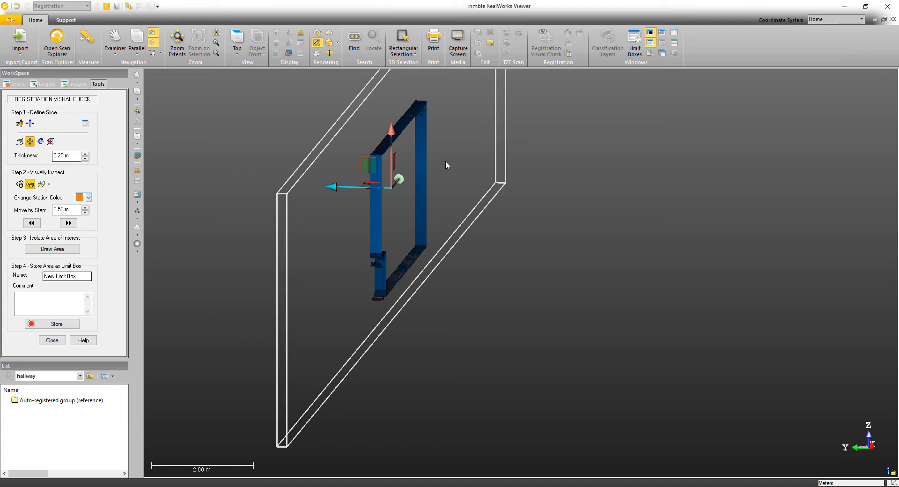
pyautogui.moveTo(365, 176)
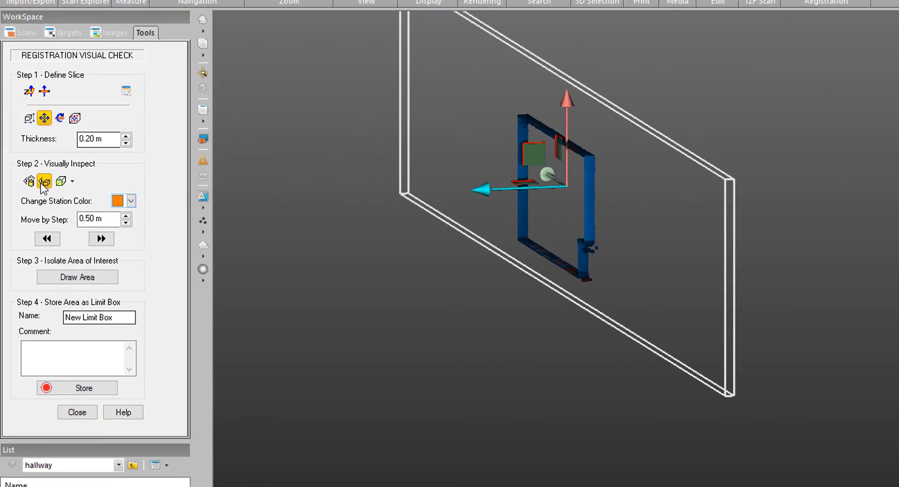
pyautogui.moveTo(29, 181)
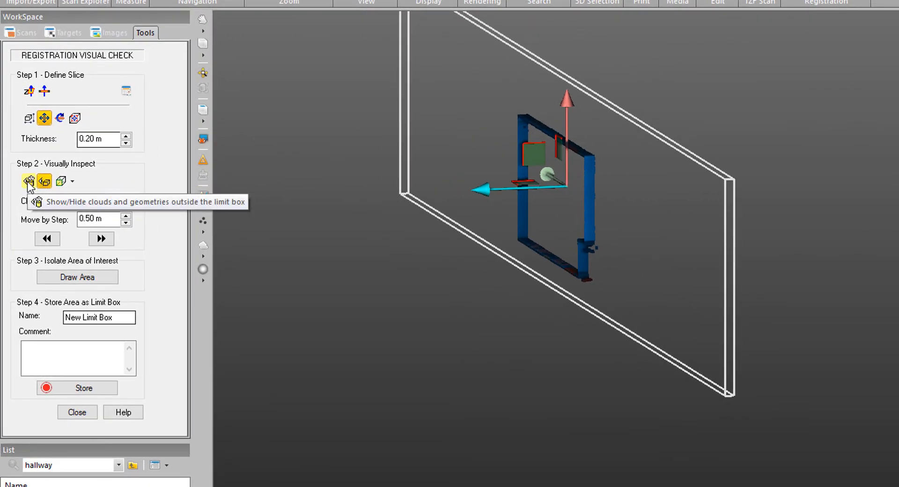
# Toggle outside clouds and the limit box outline on and off, then orbit an edge-on view.
pyautogui.click(29, 182)
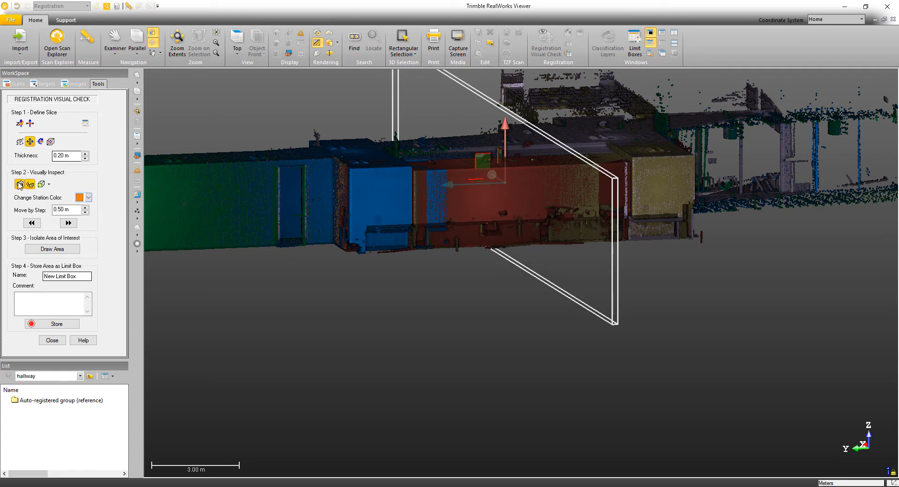
pyautogui.click(30, 184)
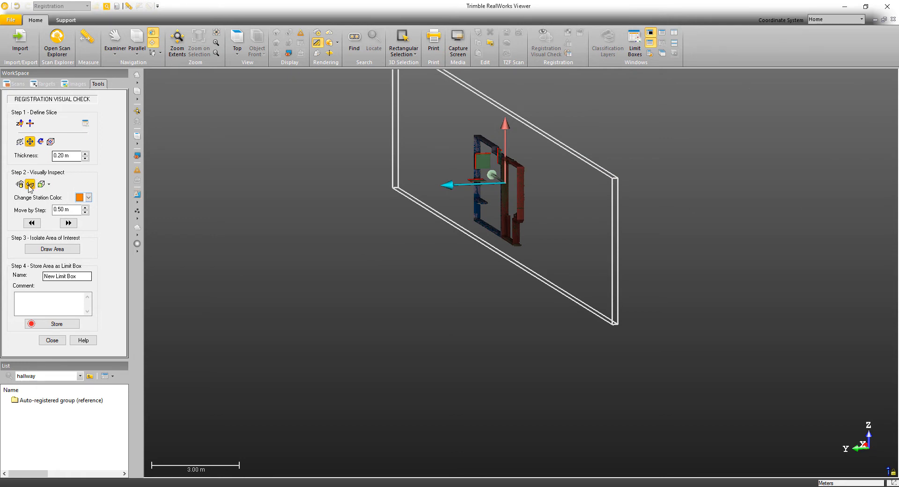
pyautogui.click(30, 184)
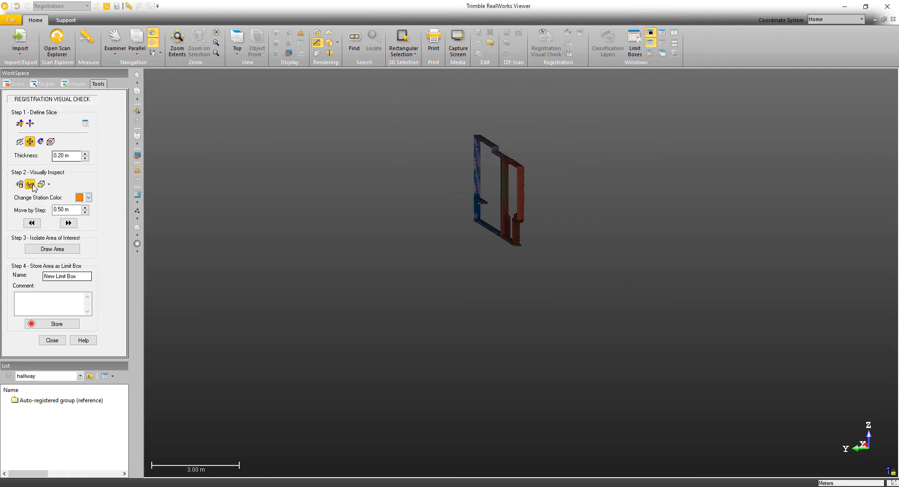
pyautogui.click(29, 183)
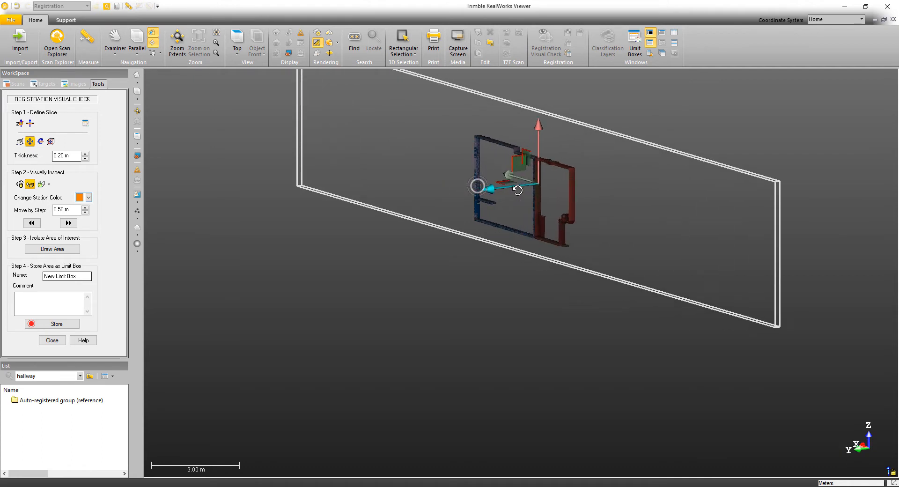
pyautogui.click(42, 184)
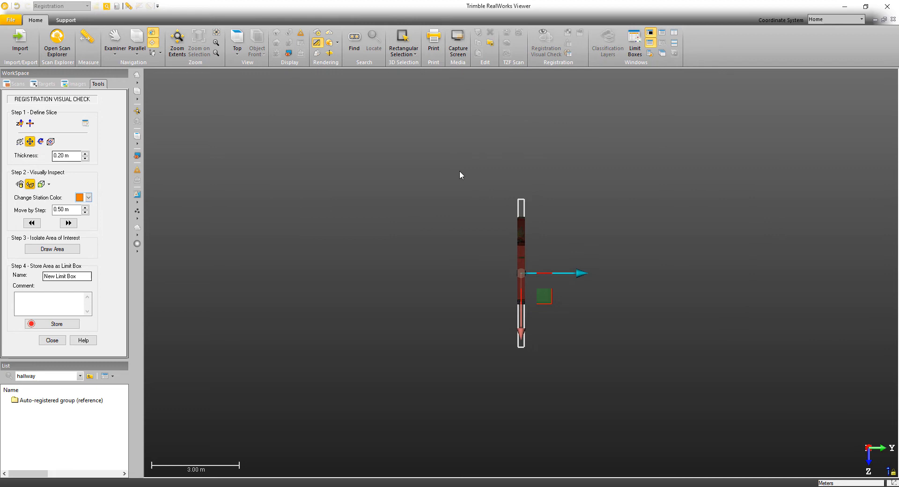
pyautogui.moveTo(516, 273); pyautogui.dragTo(487, 241)
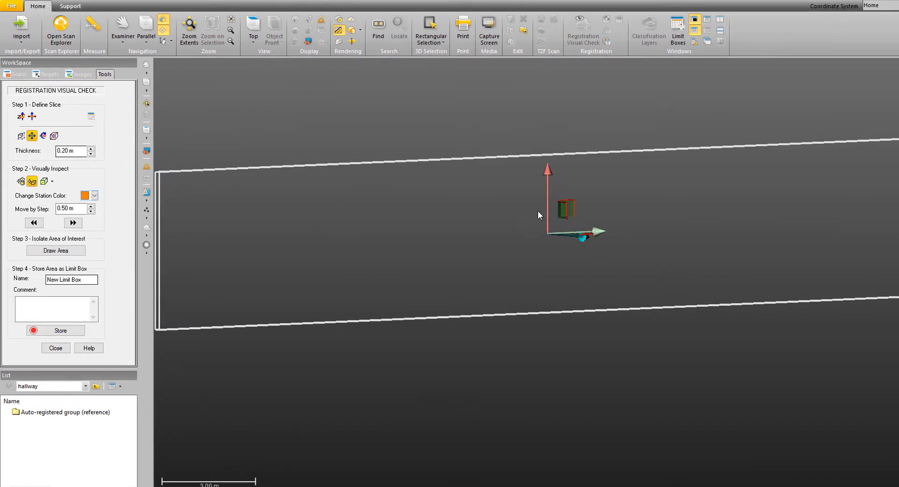
# Show the clouds outside the limit box, zoom out over the hallway, then hide them.
pyautogui.click(73, 223)
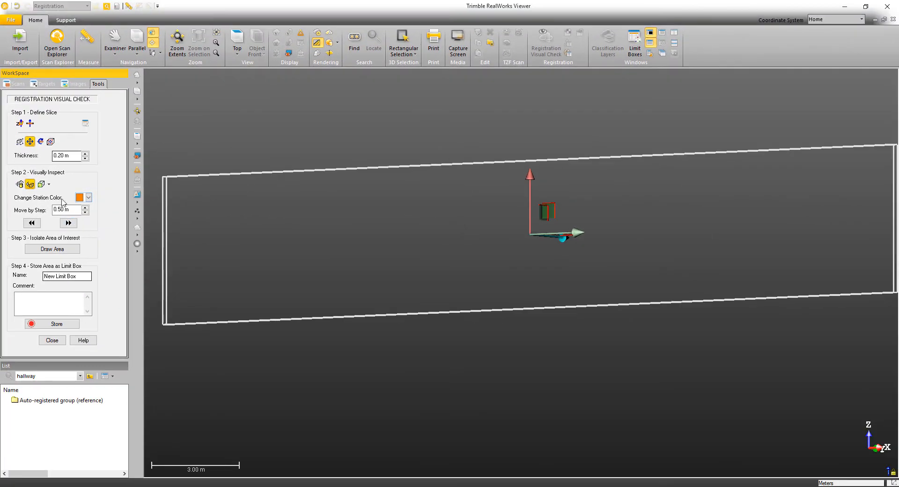
pyautogui.click(20, 184)
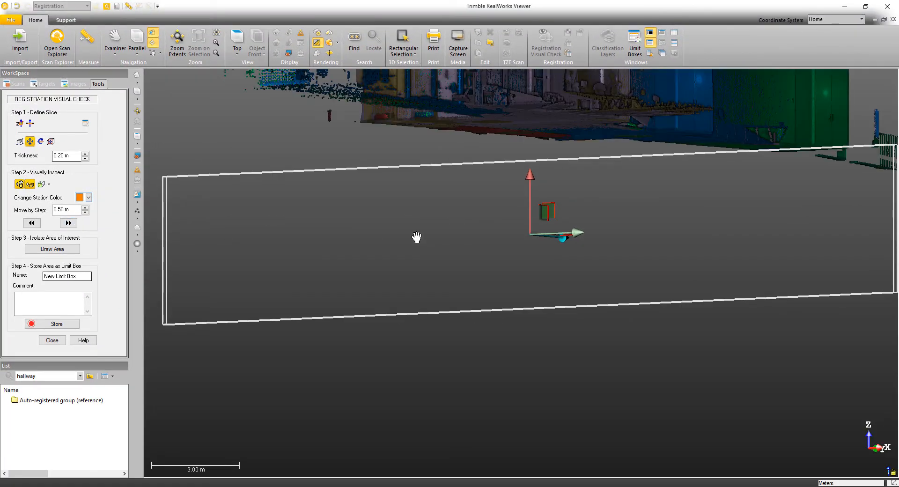
pyautogui.moveTo(417, 237); pyautogui.dragTo(428, 212)
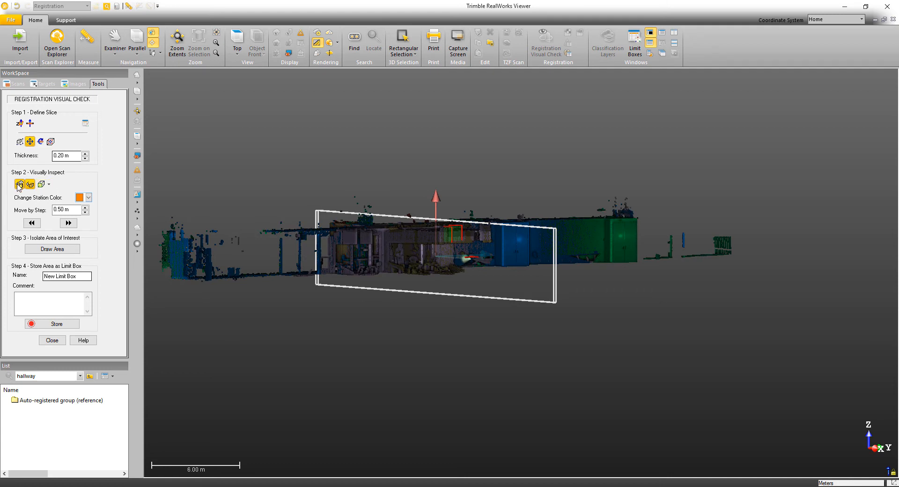
pyautogui.click(67, 223)
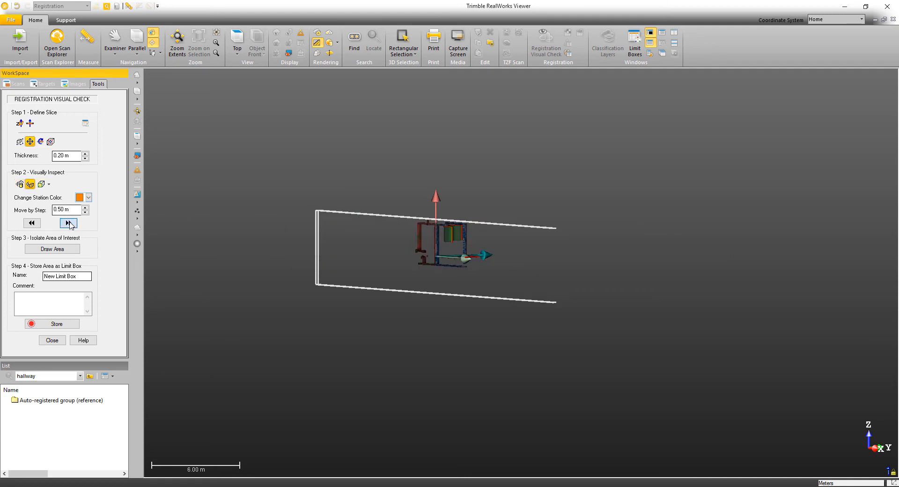
# Step the slice forward and back by 0.50 m, then zoom into the red-blue wall junction.
pyautogui.click(31, 223)
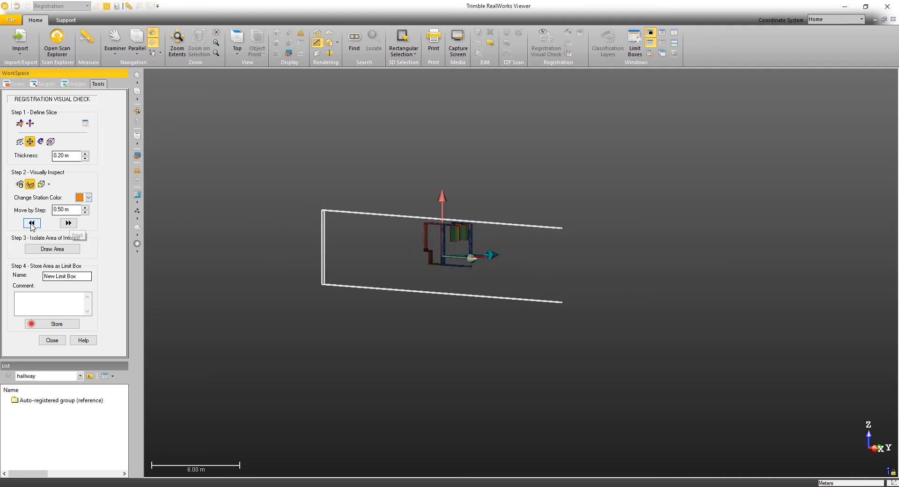
pyautogui.click(32, 224)
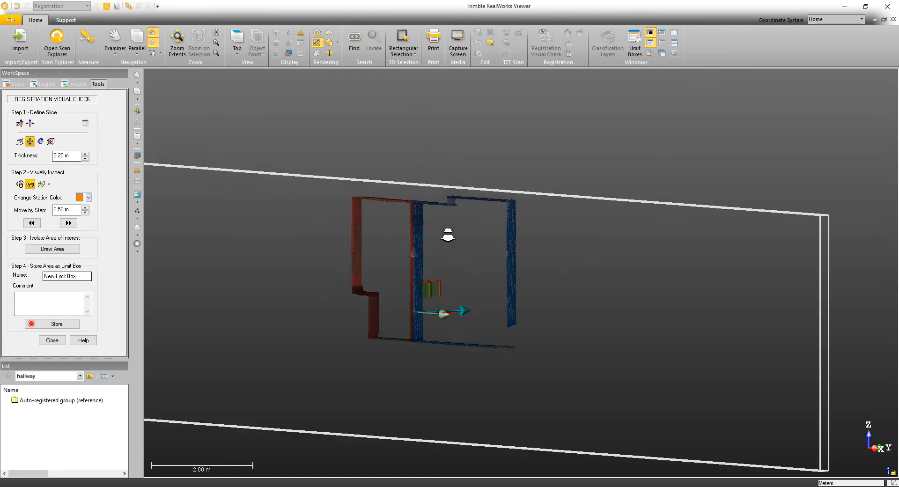
pyautogui.click(63, 209)
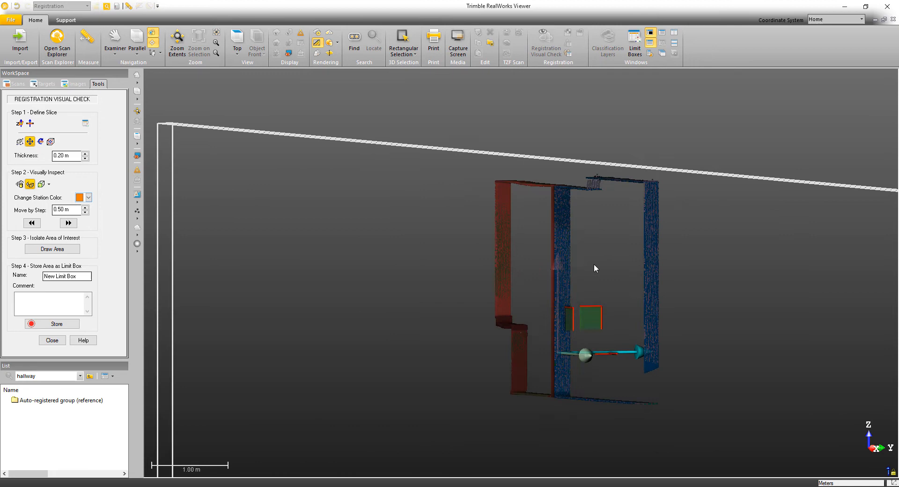
pyautogui.click(68, 223)
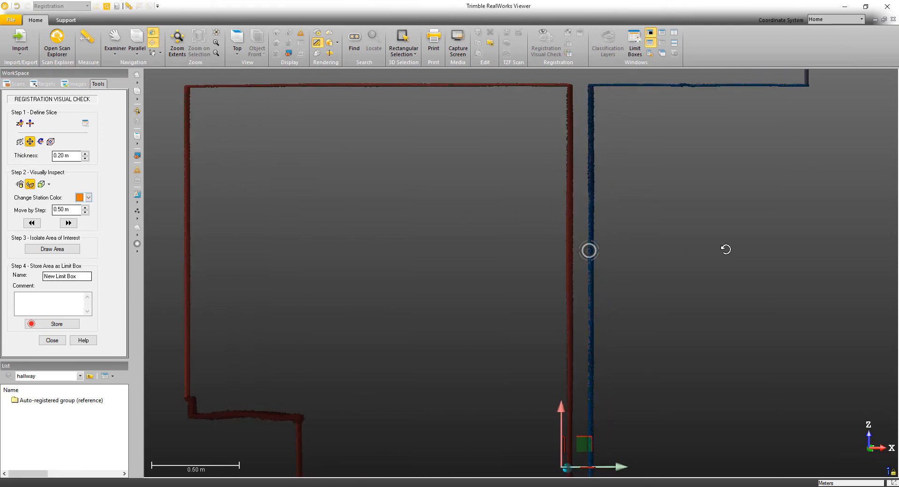
# Advance the slice two steps along the hallway to compare overlapping scan walls.
pyautogui.scroll(3)
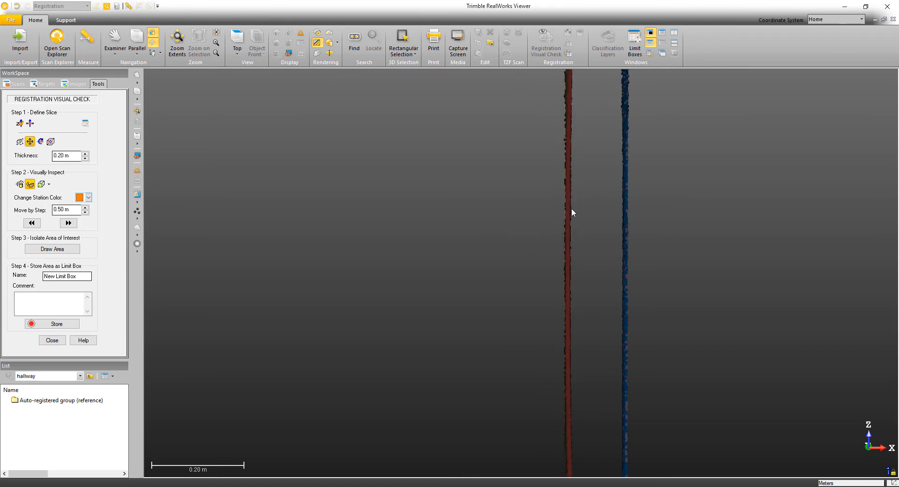
pyautogui.moveTo(567, 206)
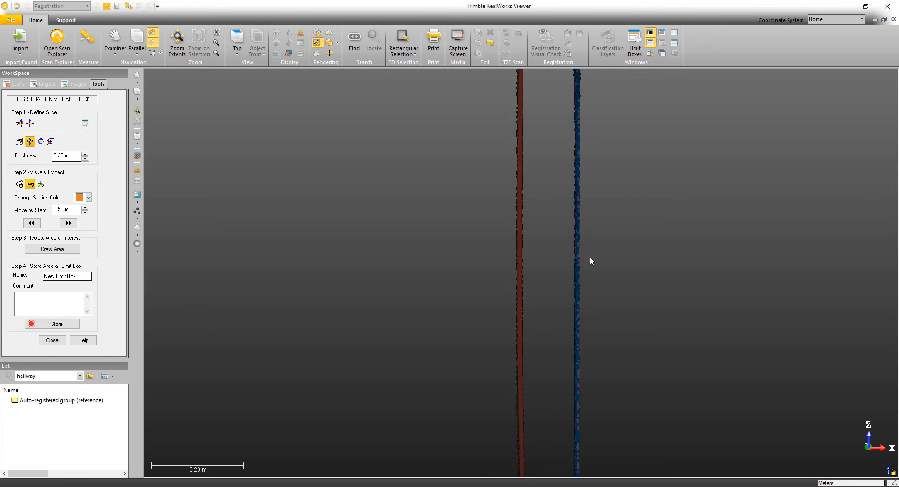
pyautogui.moveTo(579, 239)
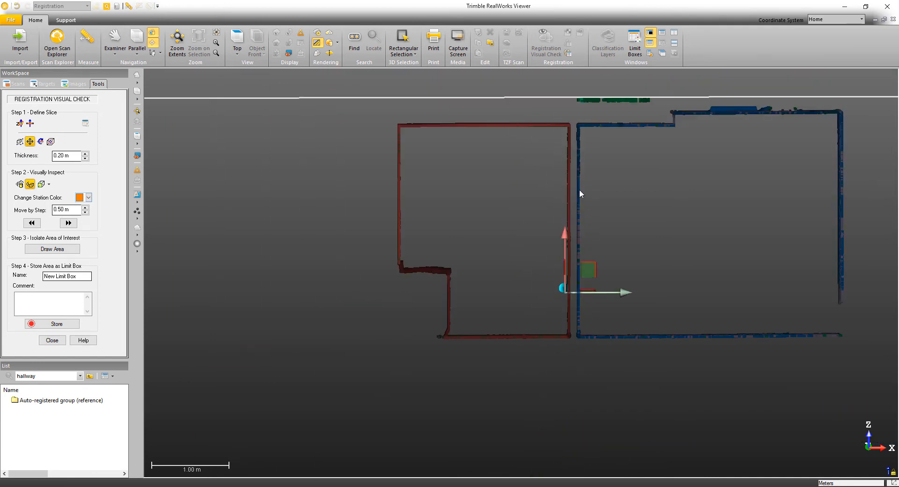
pyautogui.moveTo(622, 256)
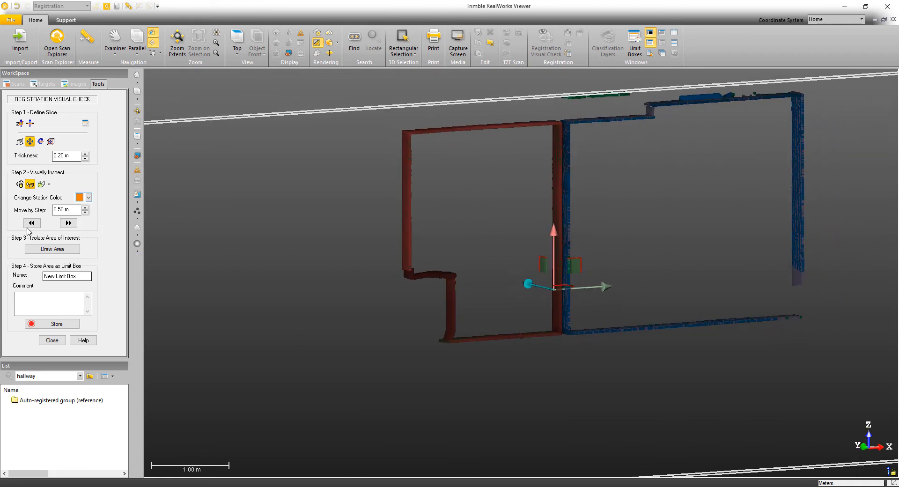
pyautogui.click(68, 223)
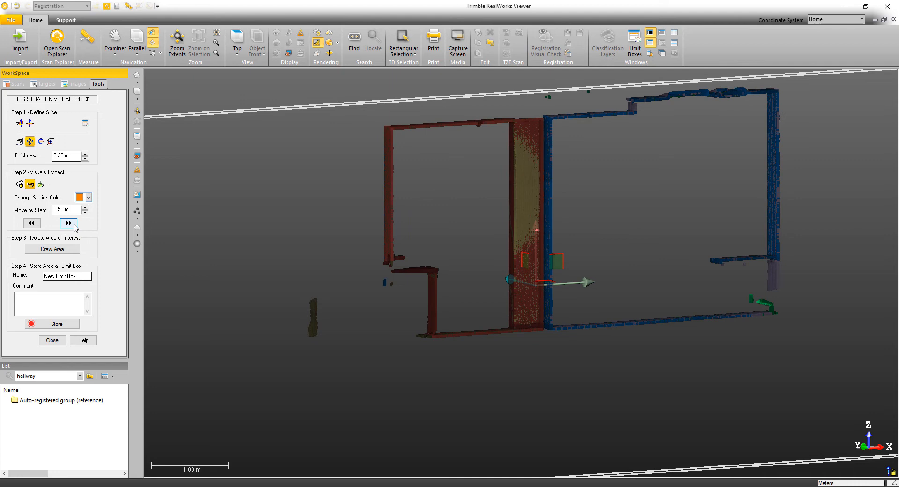
pyautogui.click(67, 223)
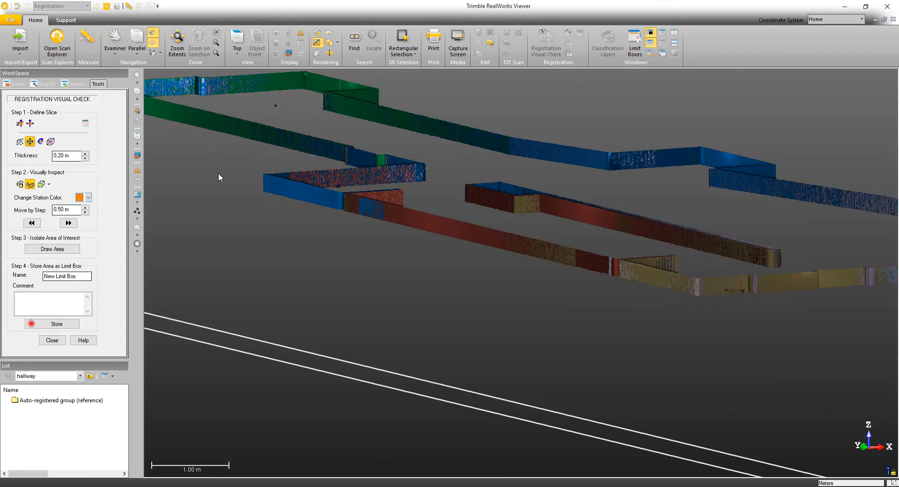
# Recolour the green scan station yellow to contrast with the blue station.
pyautogui.moveTo(219, 177); pyautogui.dragTo(153, 208)
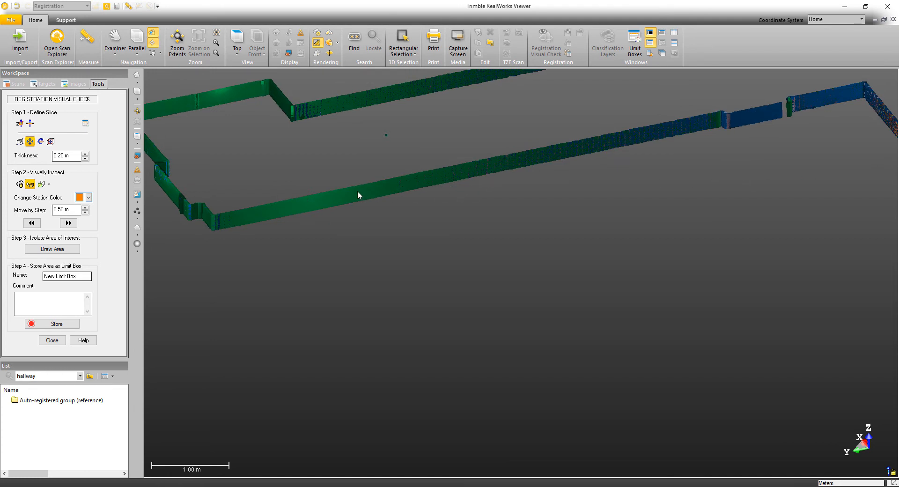
pyautogui.click(89, 197)
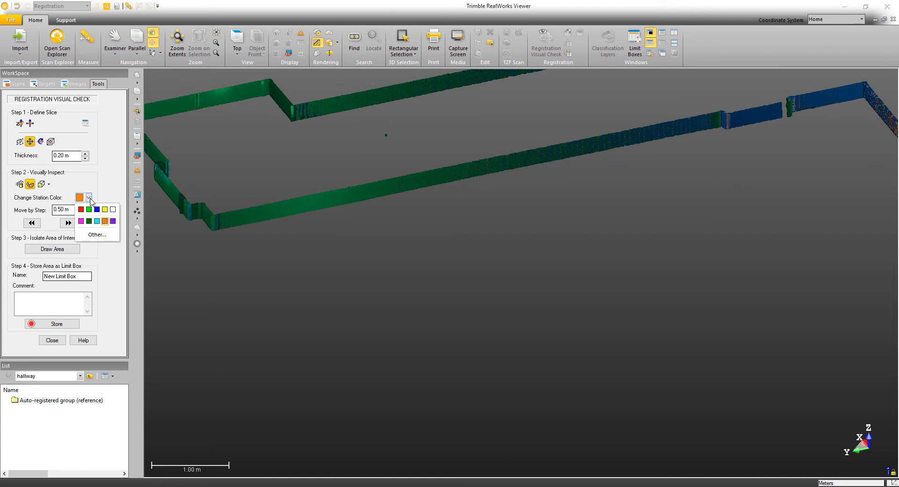
pyautogui.click(112, 208)
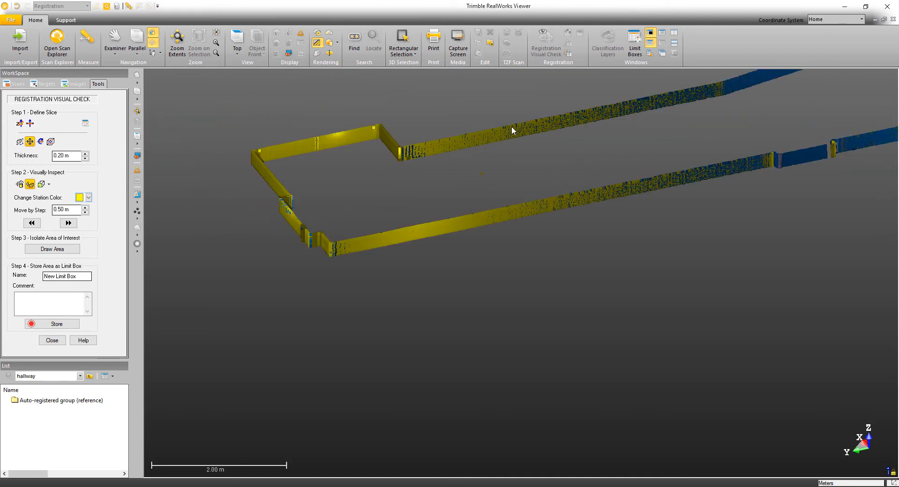
pyautogui.moveTo(523, 178)
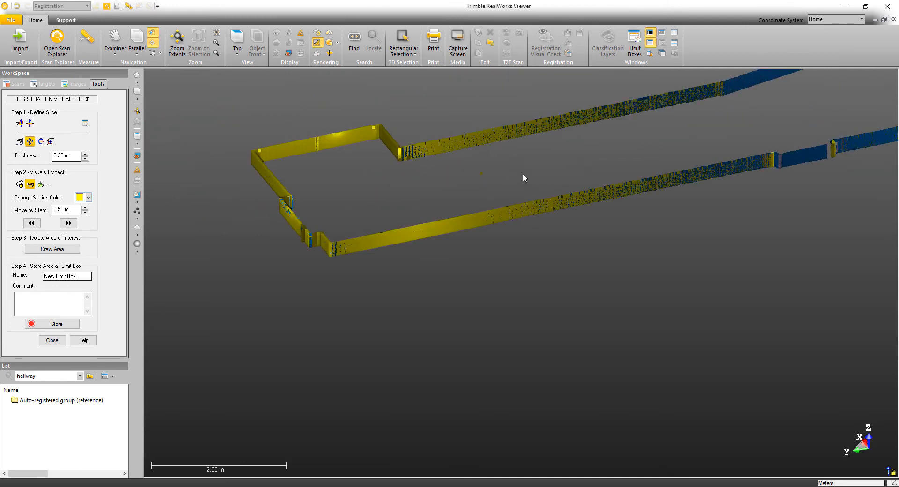
pyautogui.moveTo(449, 161)
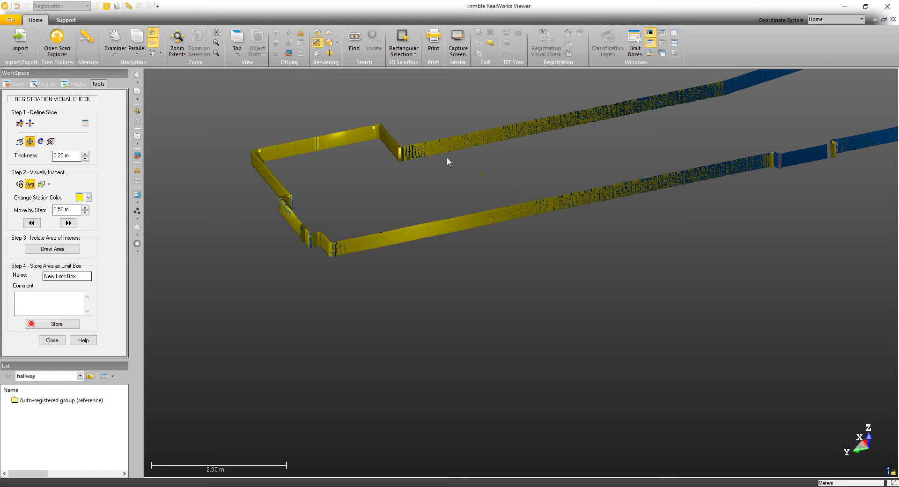
pyautogui.moveTo(470, 214)
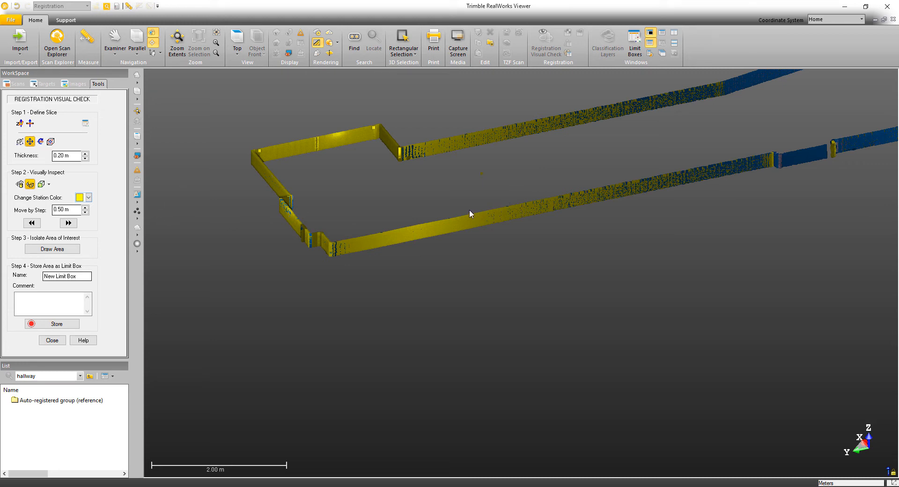
pyautogui.moveTo(644, 194)
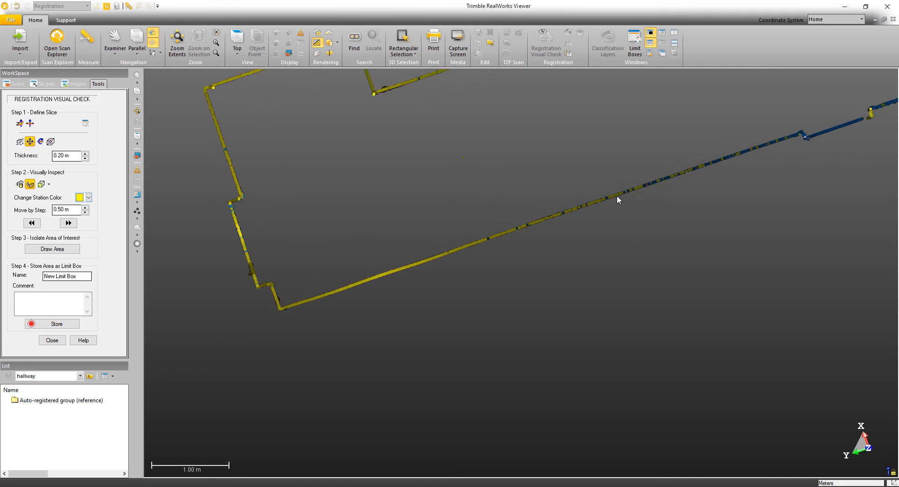
# Zoom and orbit onto the southwest wall, then outline its overlapping yellow and blue points.
pyautogui.scroll(3)
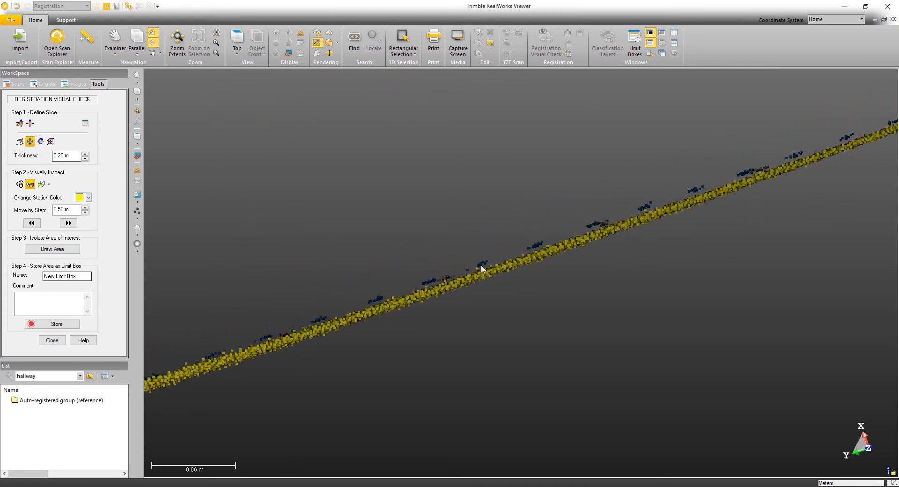
pyautogui.moveTo(580, 241)
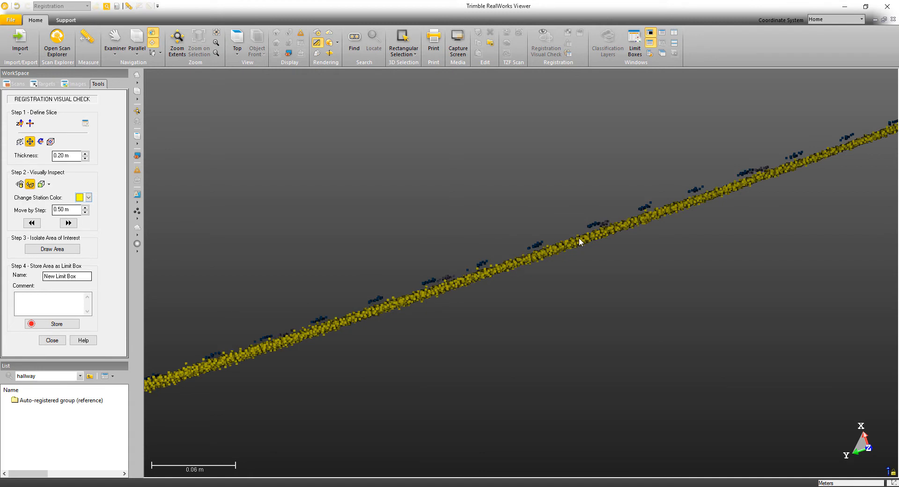
pyautogui.moveTo(577, 235)
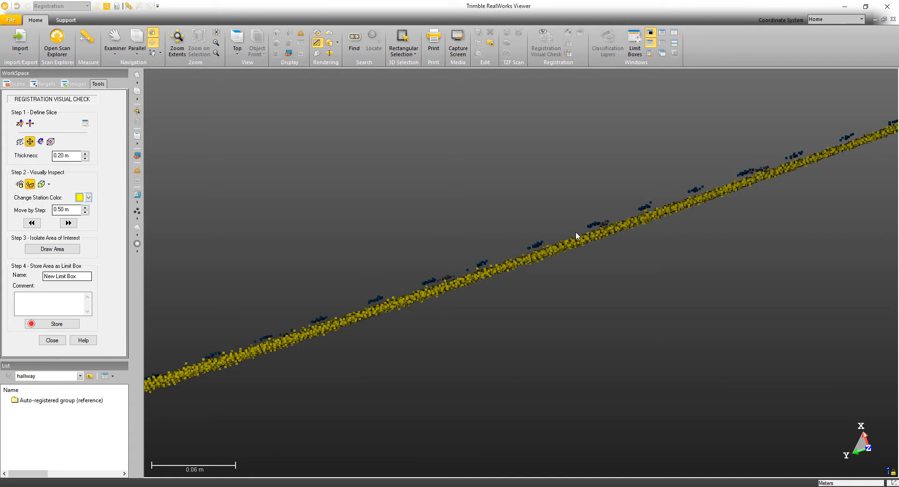
pyautogui.moveTo(521, 255)
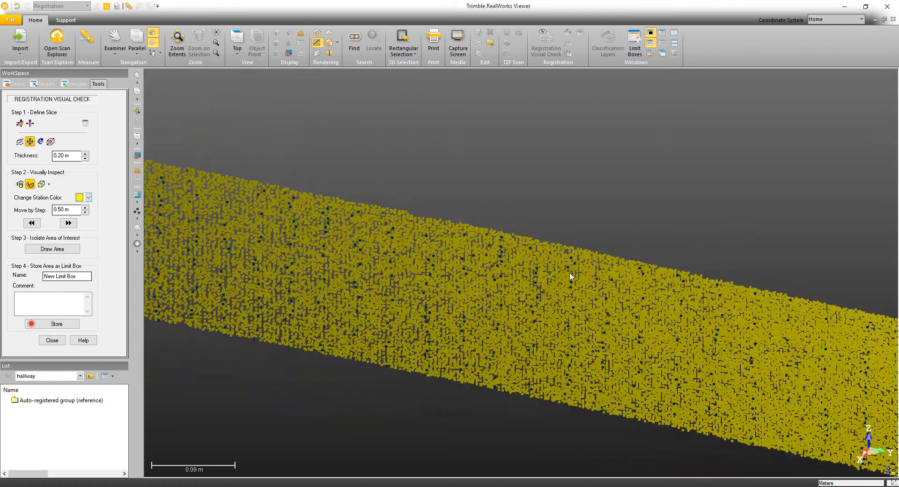
pyautogui.moveTo(570, 278); pyautogui.dragTo(324, 229)
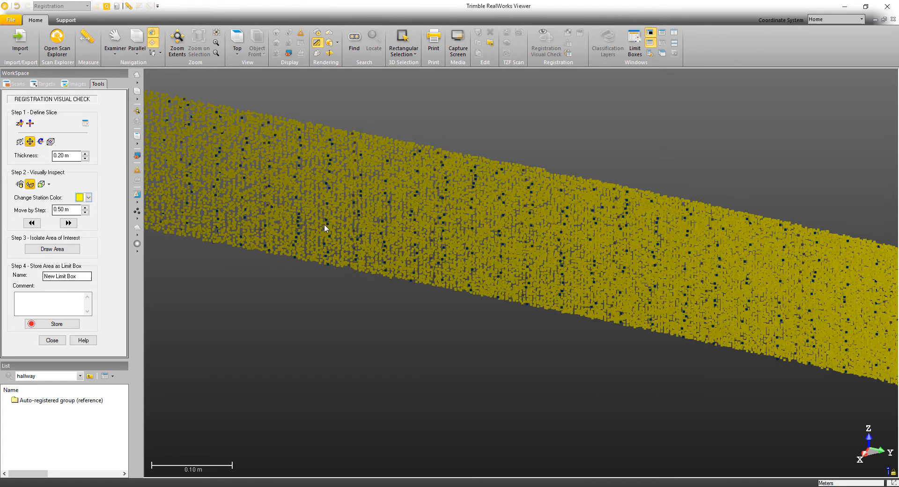
pyautogui.click(51, 248)
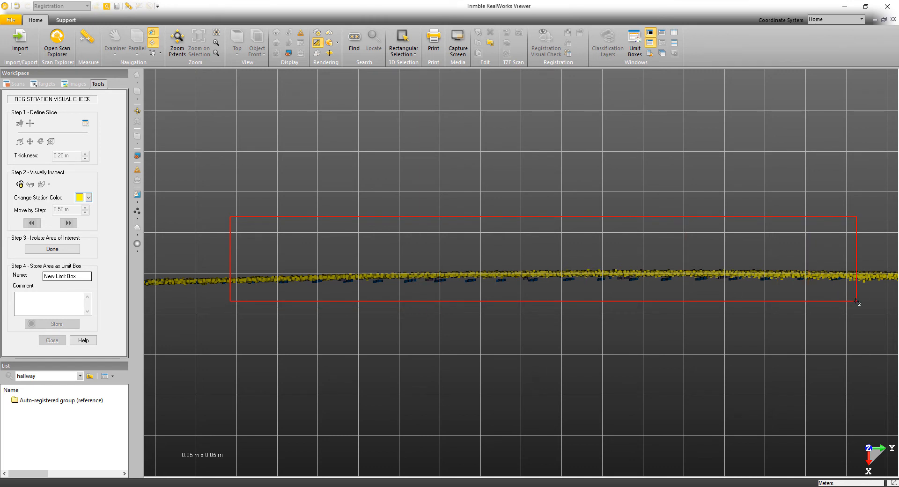
pyautogui.moveTo(202, 256)
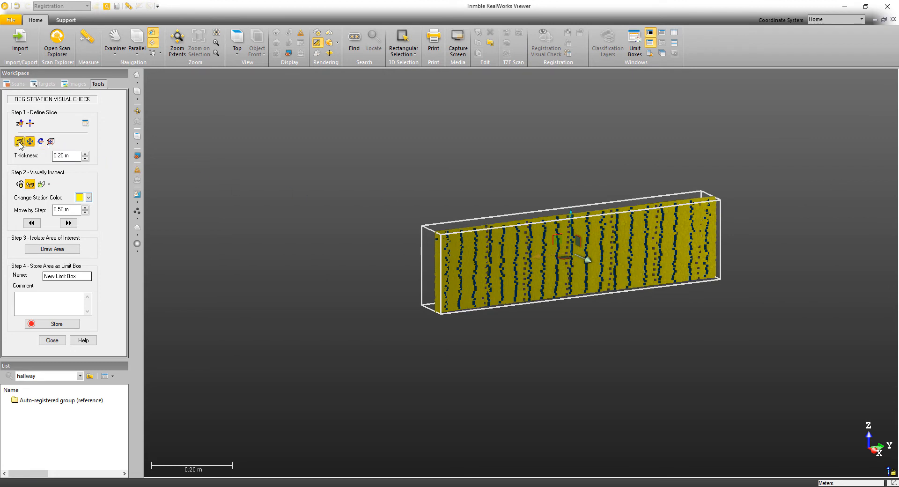
# Widen the slice with the box handles and name the limit box 'Wall SW'.
pyautogui.click(18, 141)
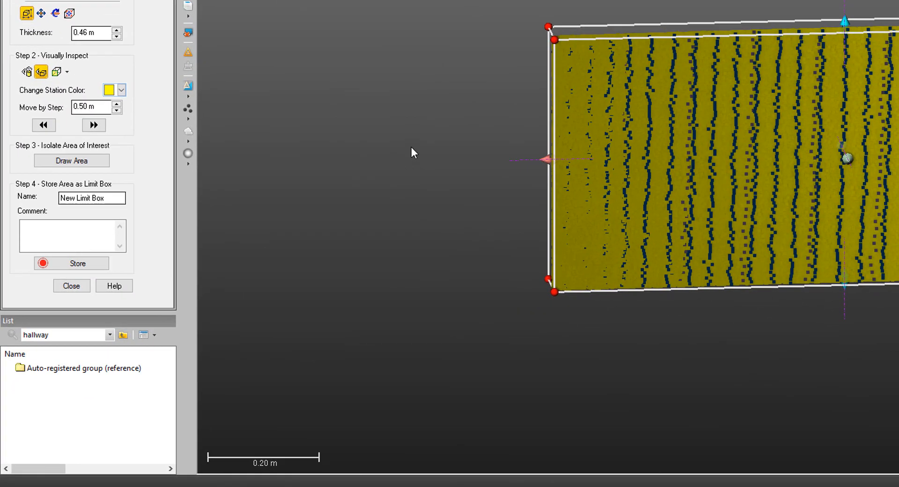
pyautogui.click(91, 198)
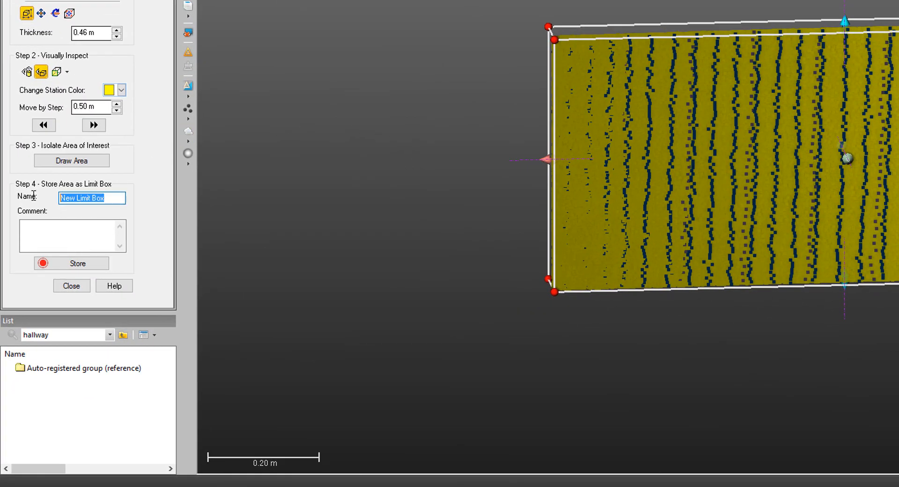
pyautogui.write('Wall')
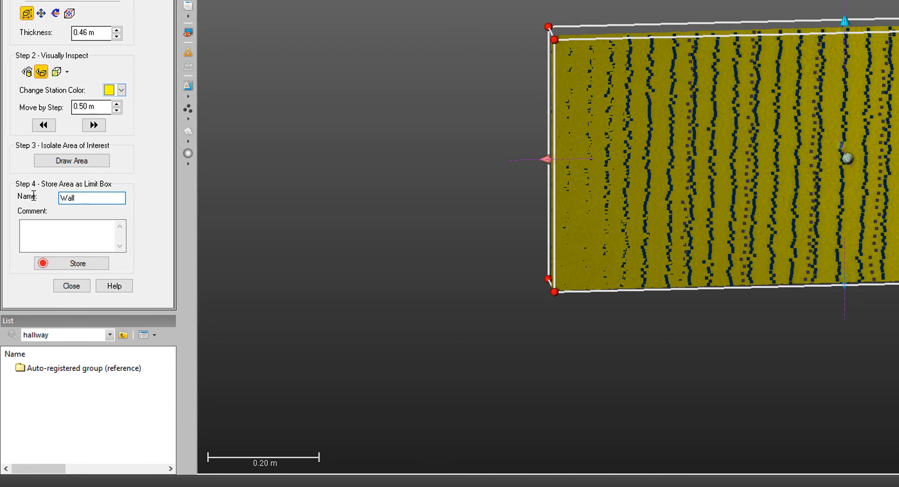
pyautogui.click(91, 198)
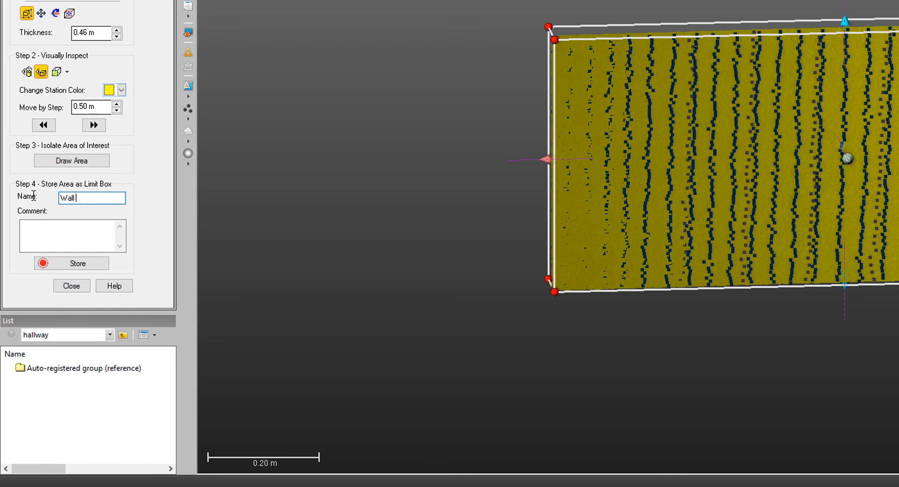
pyautogui.write('SW')
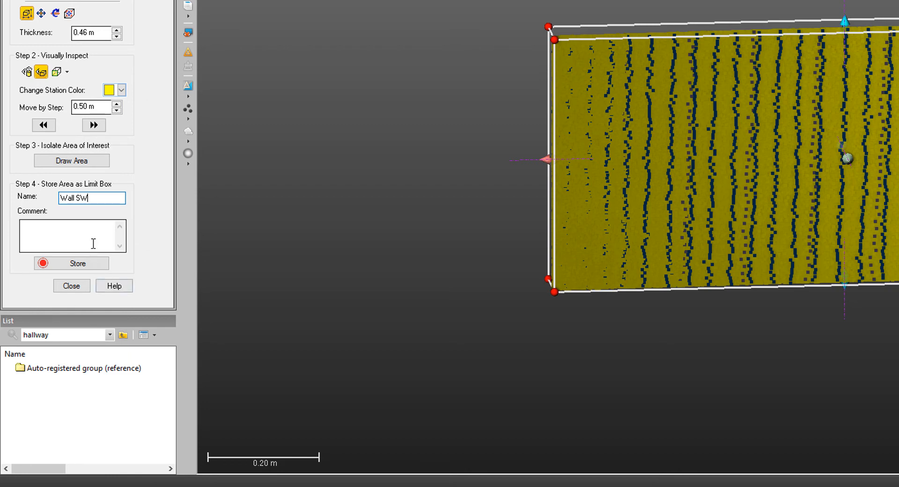
# Add the comment 'Area of concern in registration' to the limit box.
pyautogui.click(72, 236)
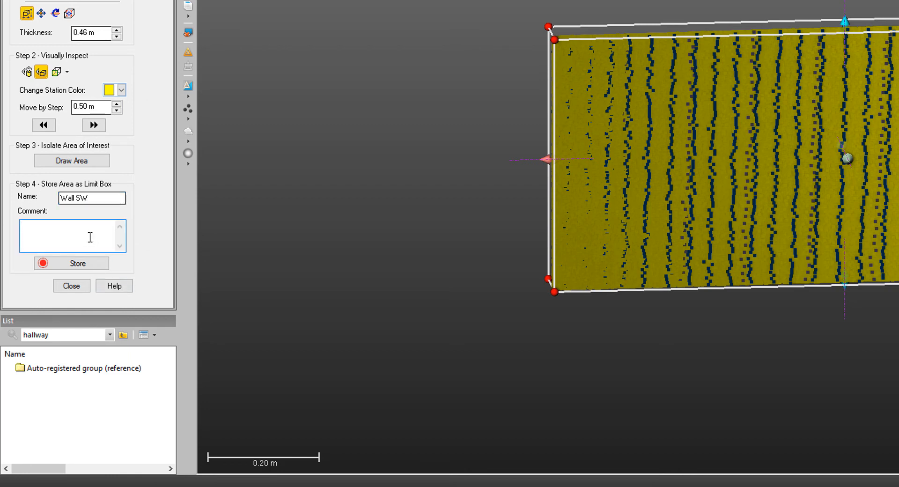
pyautogui.write('Area o')
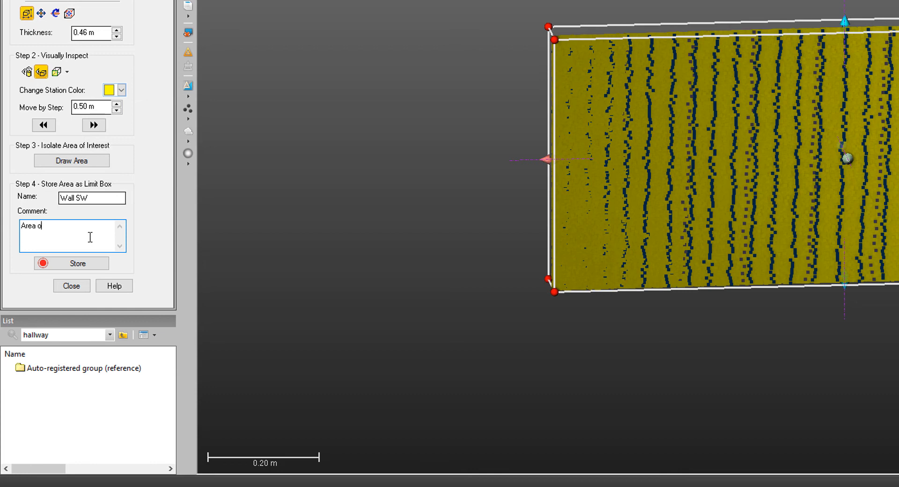
pyautogui.write('f concern')
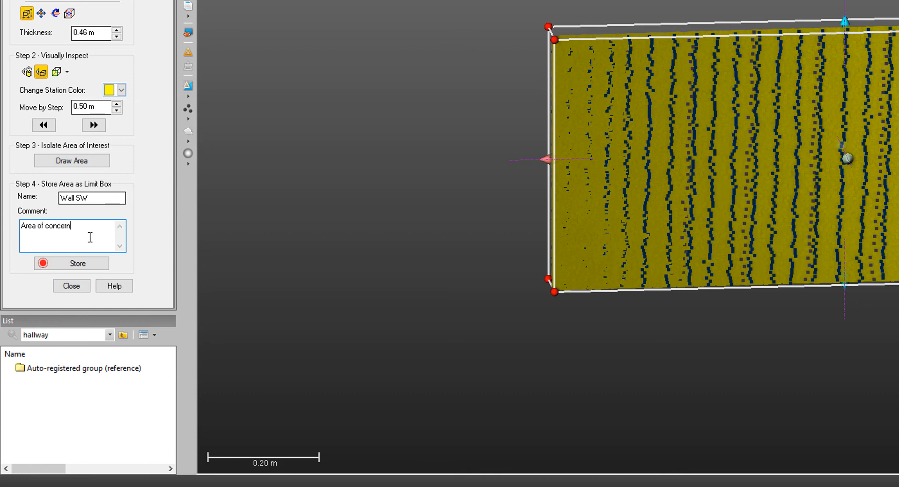
pyautogui.write('in registrati')
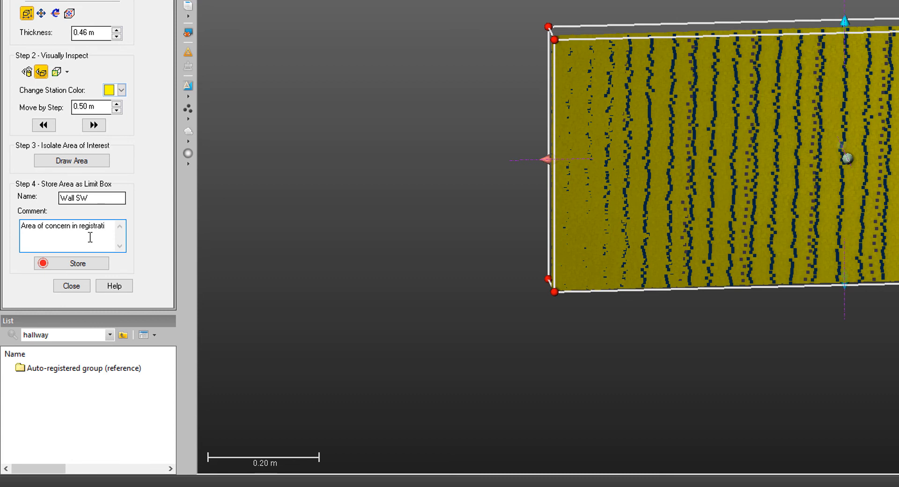
pyautogui.write('on')
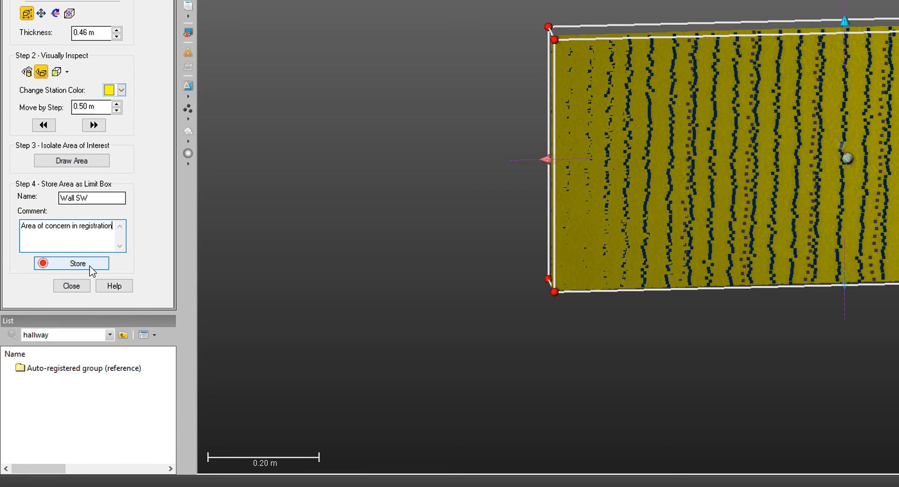
pyautogui.moveTo(78, 270)
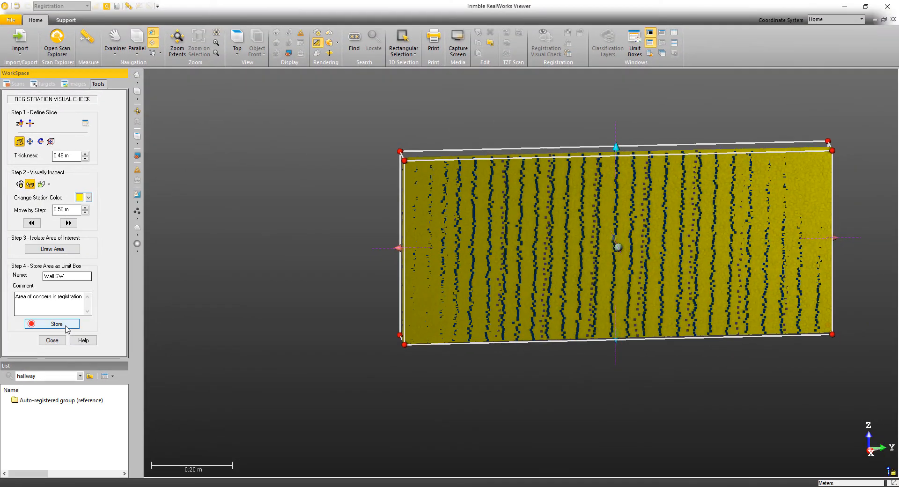
pyautogui.moveTo(56, 324)
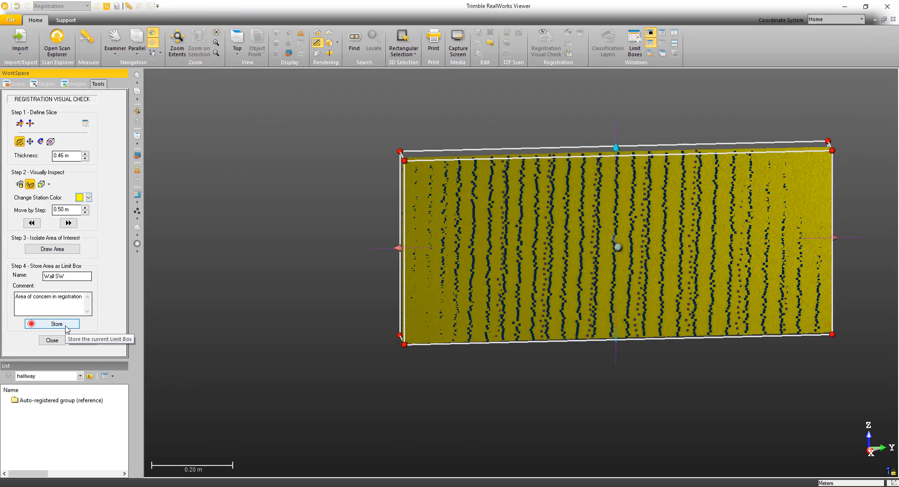
pyautogui.moveTo(85, 124)
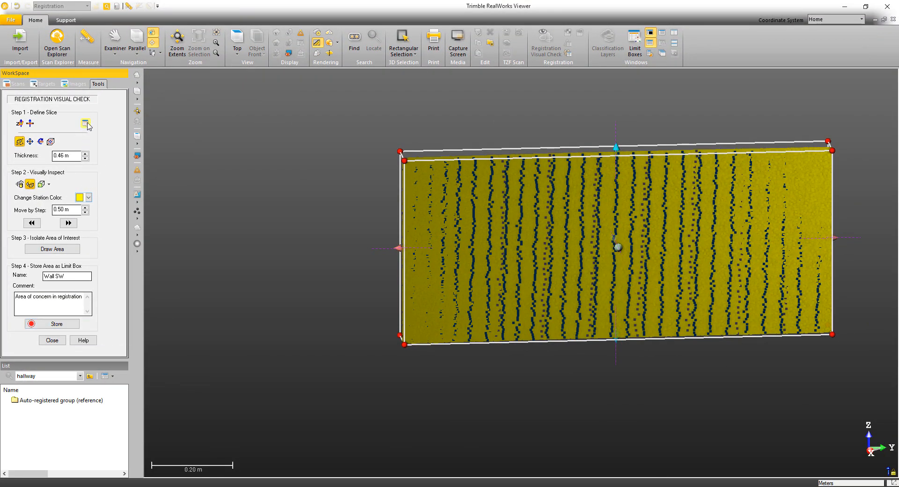
pyautogui.moveTo(87, 125)
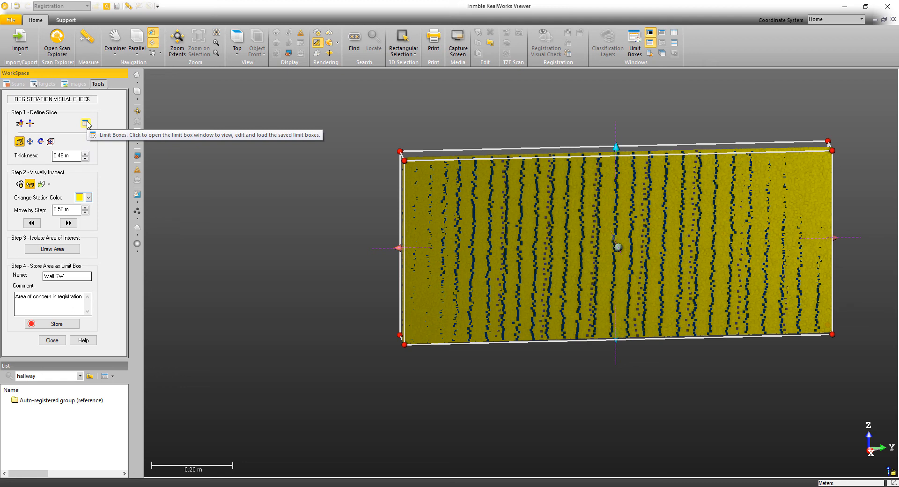
# Show the saved limit boxes list with Wall SW and close Registration Visual Check.
pyautogui.click(87, 123)
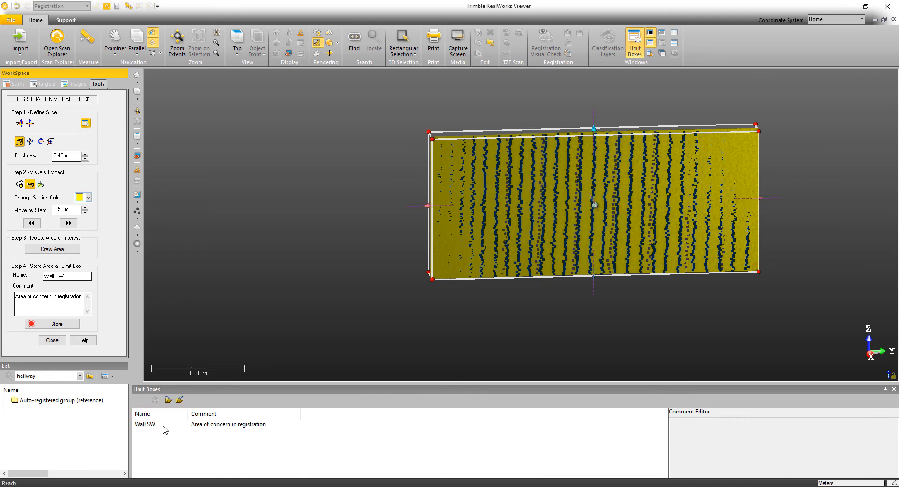
pyautogui.moveTo(259, 429)
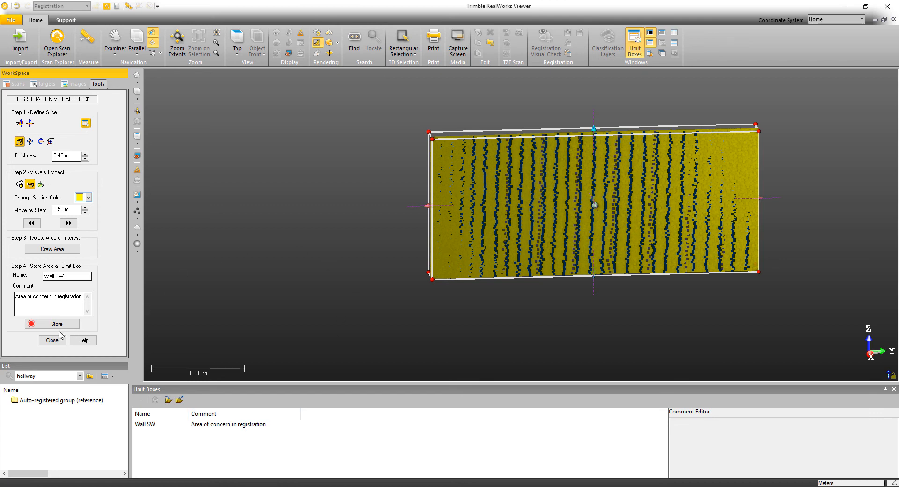
pyautogui.click(52, 339)
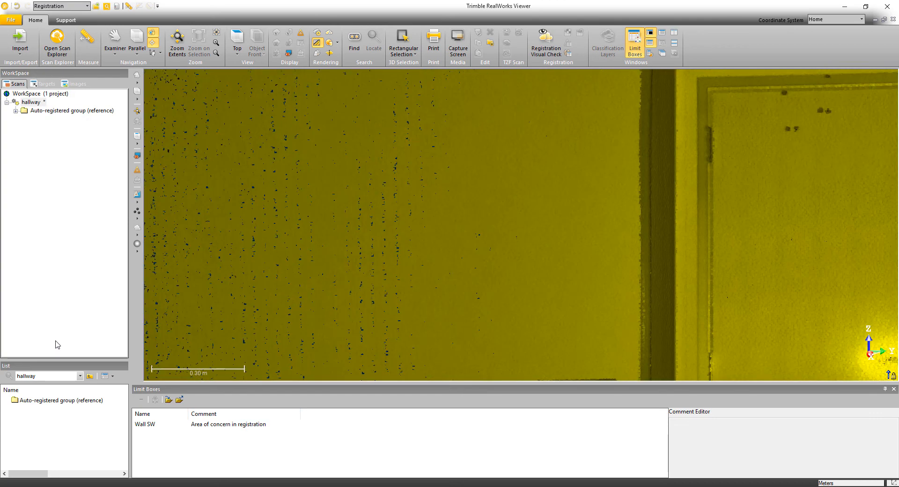
# Load the Wall SW limit box and orbit the isolated wall slice.
pyautogui.click(144, 424)
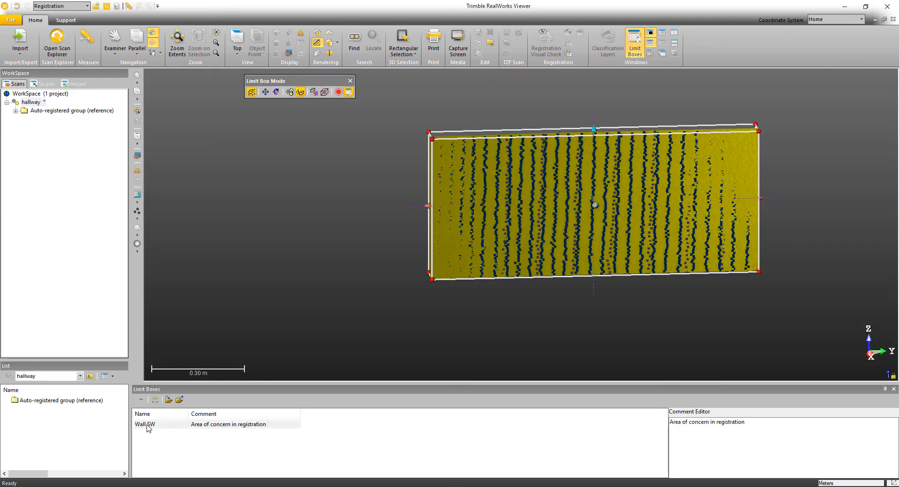
pyautogui.moveTo(595, 204); pyautogui.dragTo(688, 213)
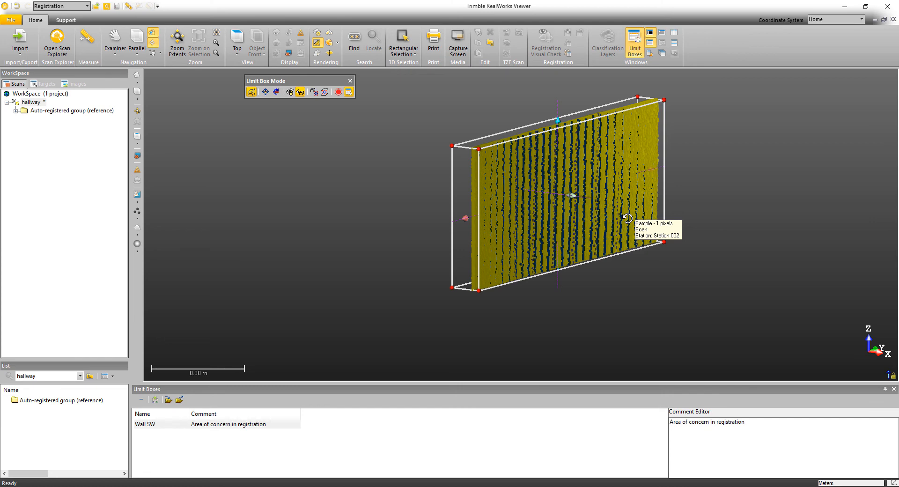
pyautogui.moveTo(190, 393)
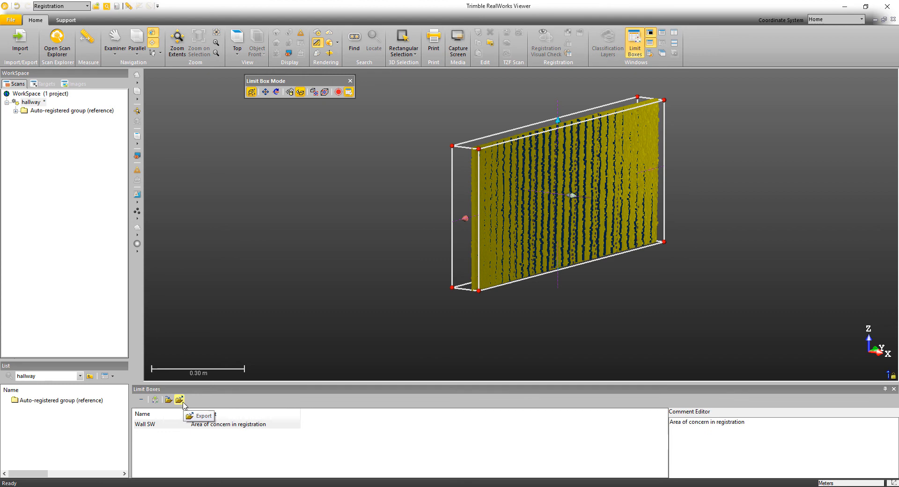
# Export Wall SW as 'limited boxes reg check' and exit Limit Box Mode.
pyautogui.click(204, 415)
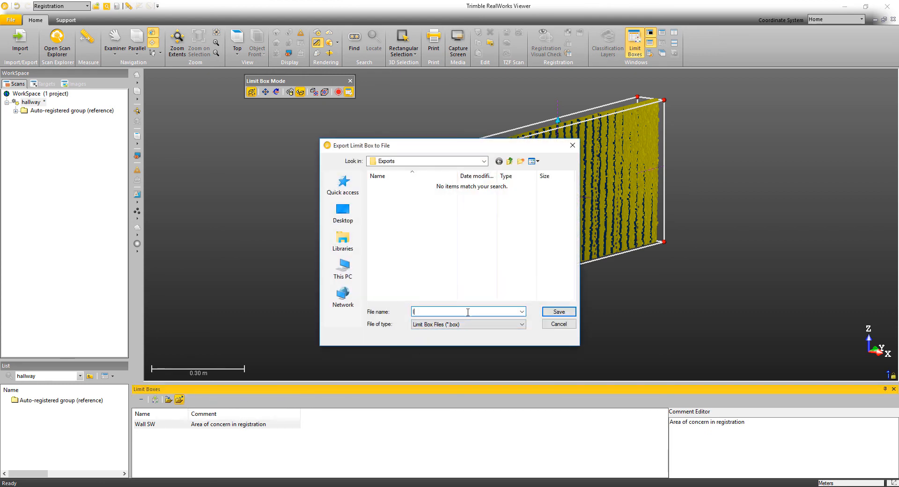
pyautogui.write('limited b')
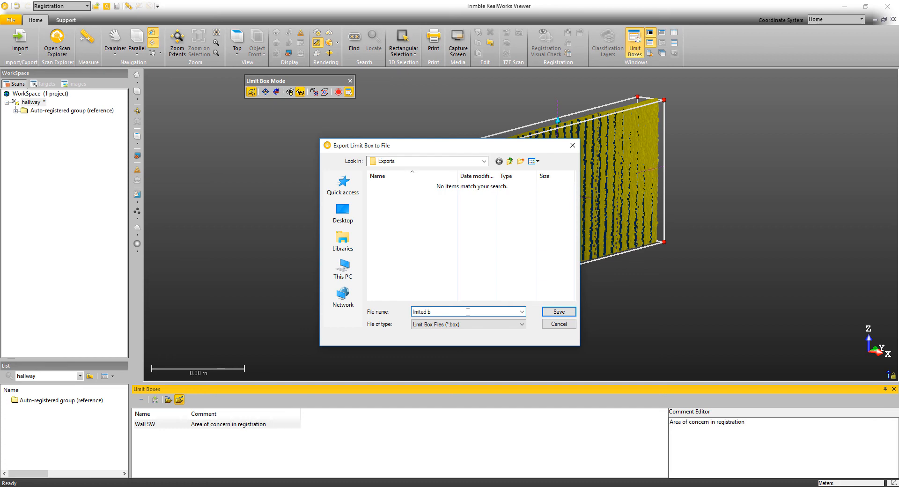
pyautogui.write('oxes')
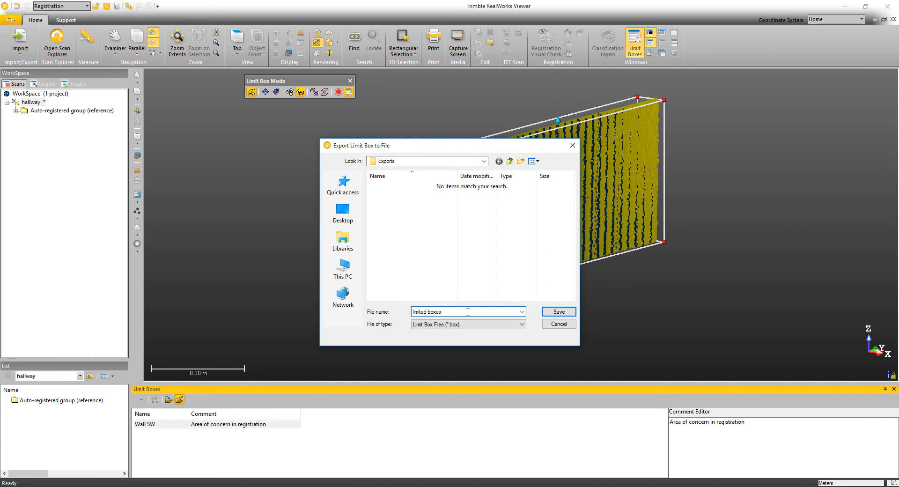
pyautogui.write('reg')
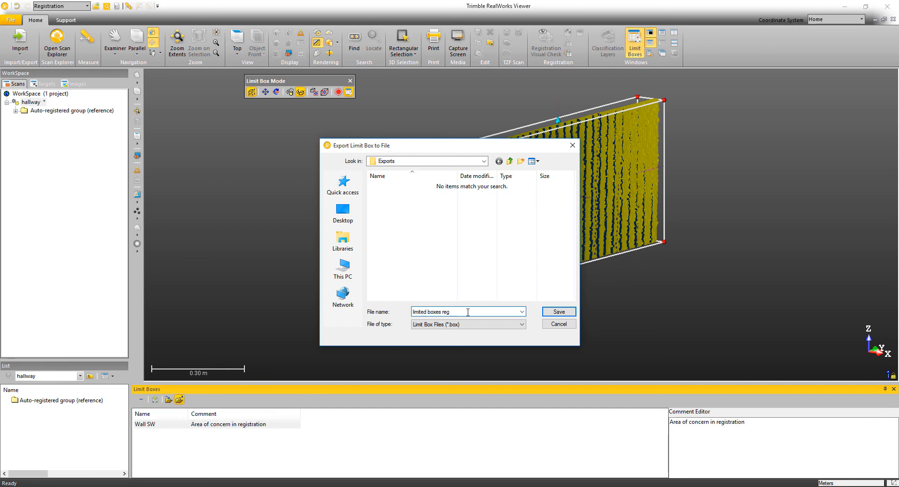
pyautogui.write('check')
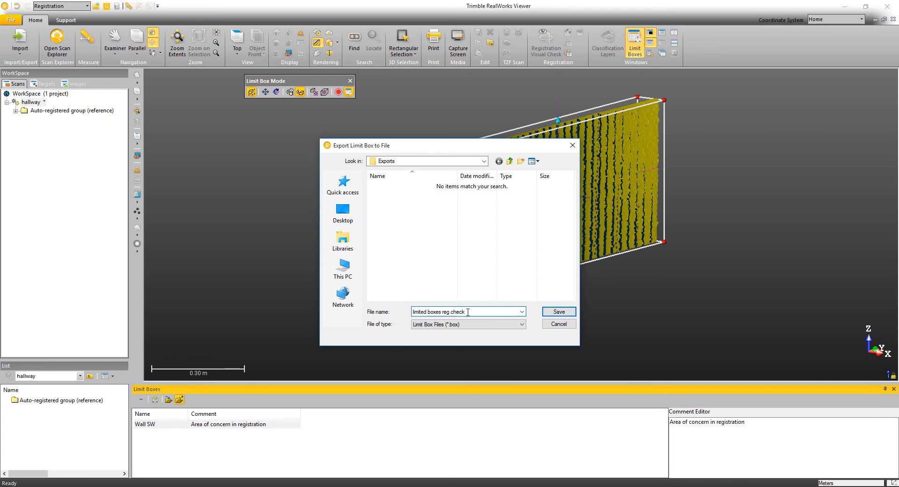
pyautogui.click(558, 312)
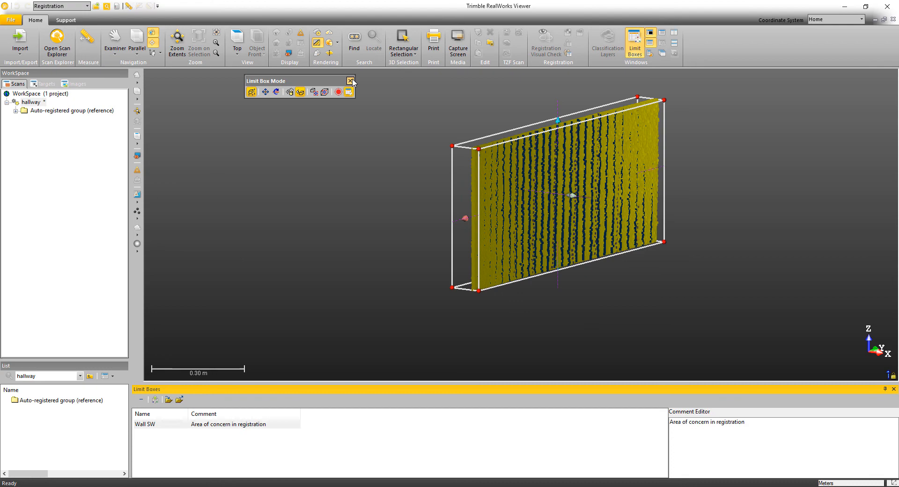
pyautogui.click(350, 80)
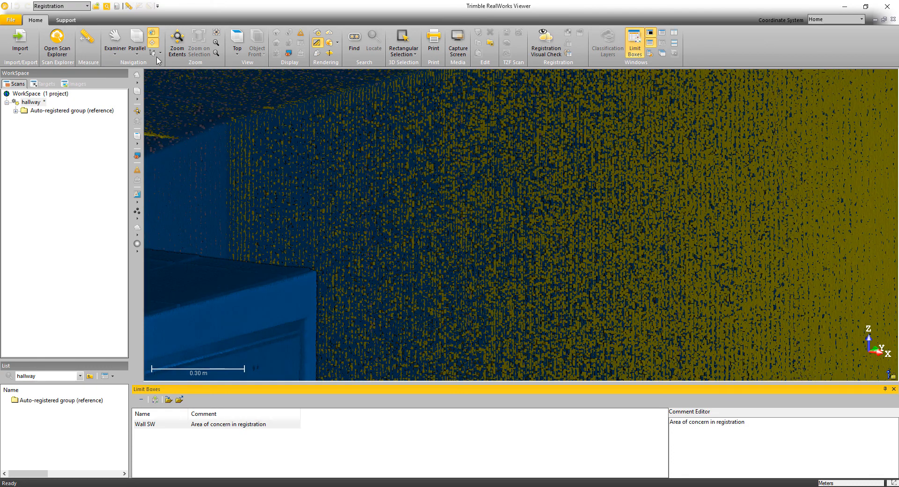
# Close all projects and reopen hallway.rwp from Recent Documents.
pyautogui.click(11, 20)
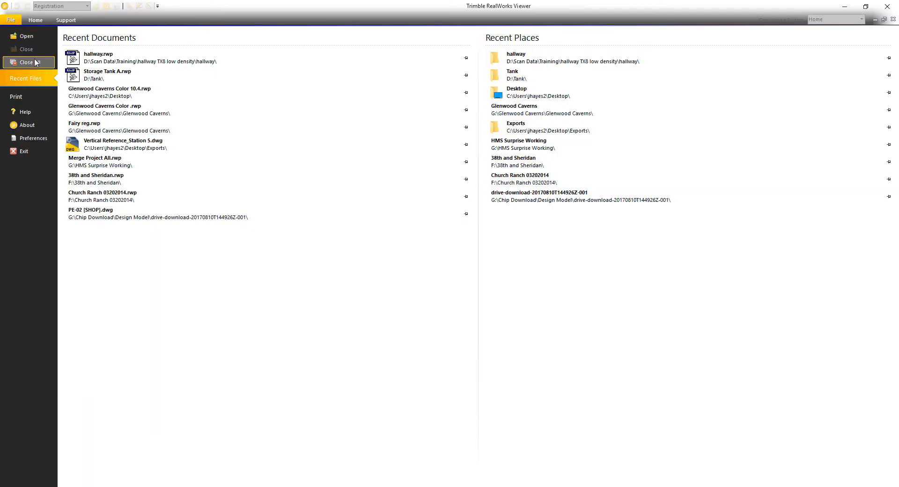
pyautogui.click(26, 62)
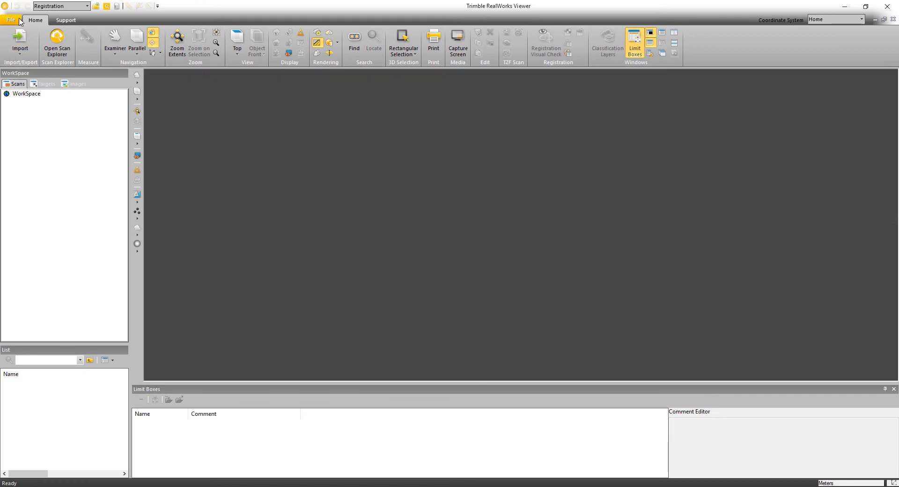
pyautogui.click(10, 20)
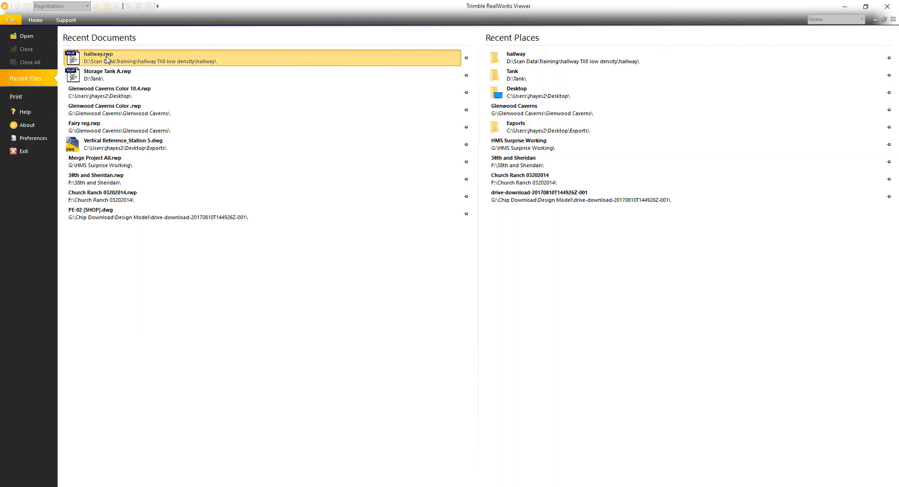
pyautogui.doubleClick(98, 57)
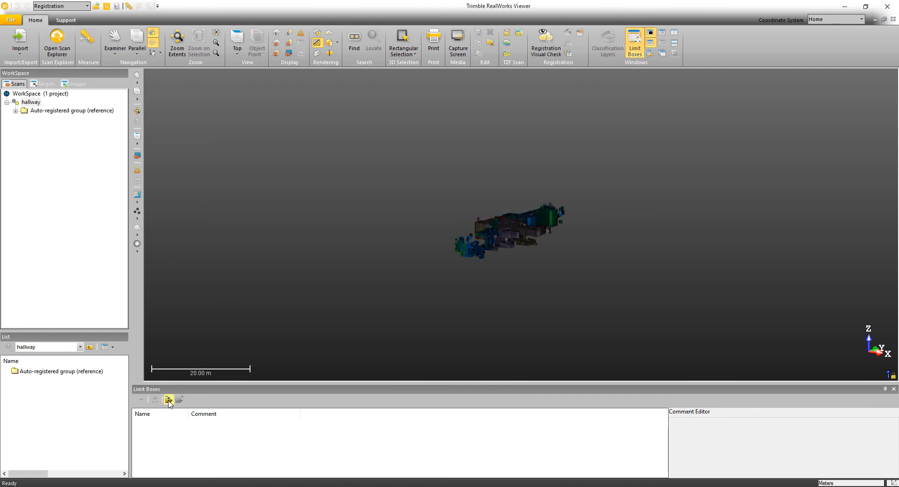
# Import 'limited boxes reg check.box' from Exports into the limit box list.
pyautogui.click(168, 400)
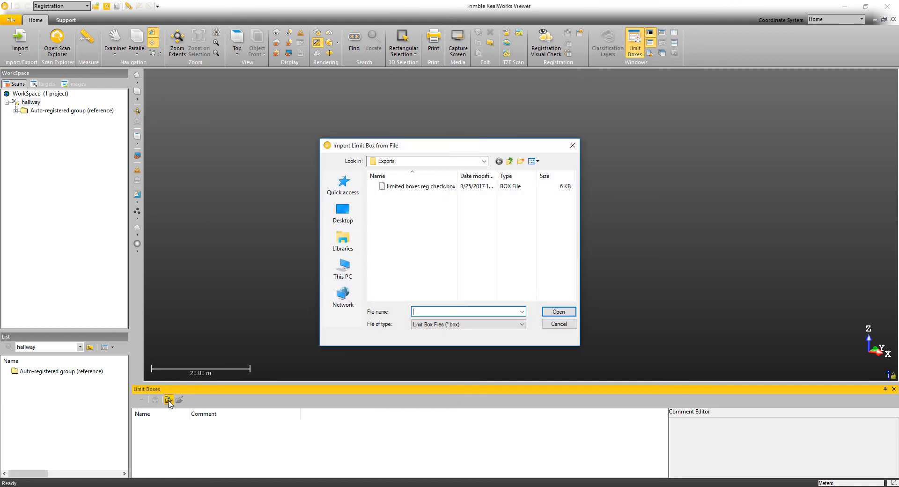
pyautogui.moveTo(421, 186)
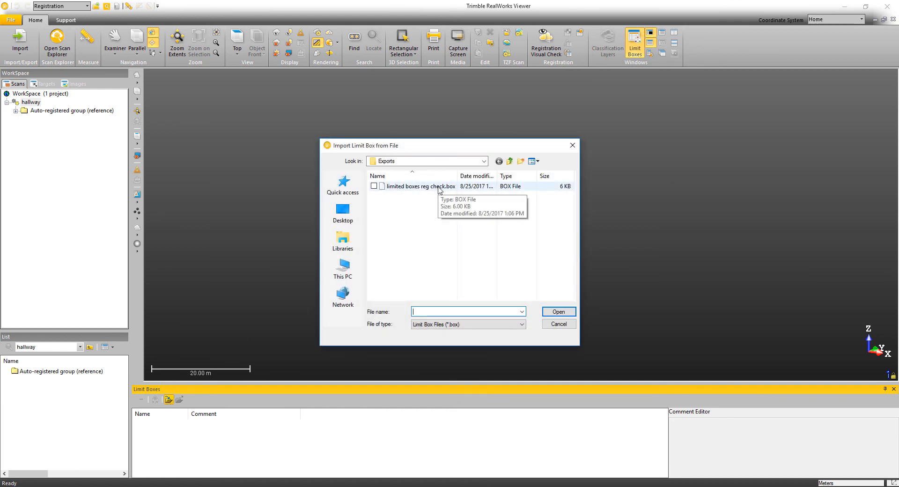
pyautogui.click(420, 186)
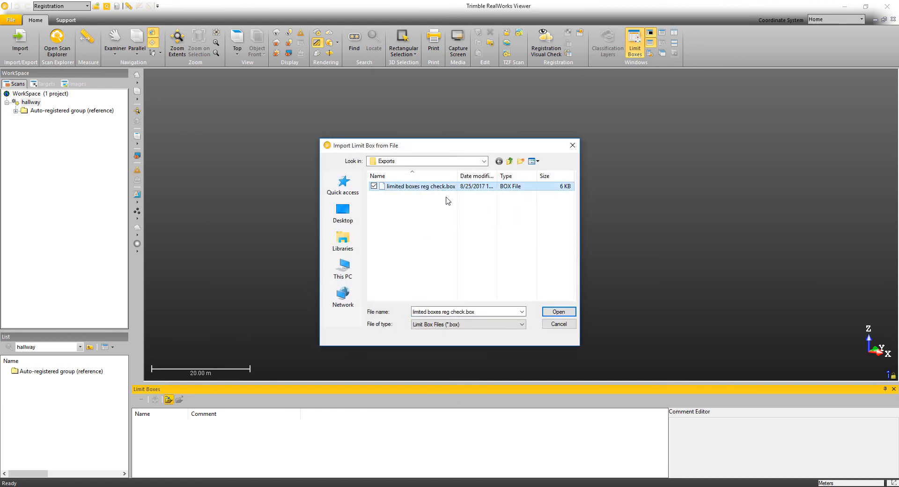
pyautogui.click(557, 311)
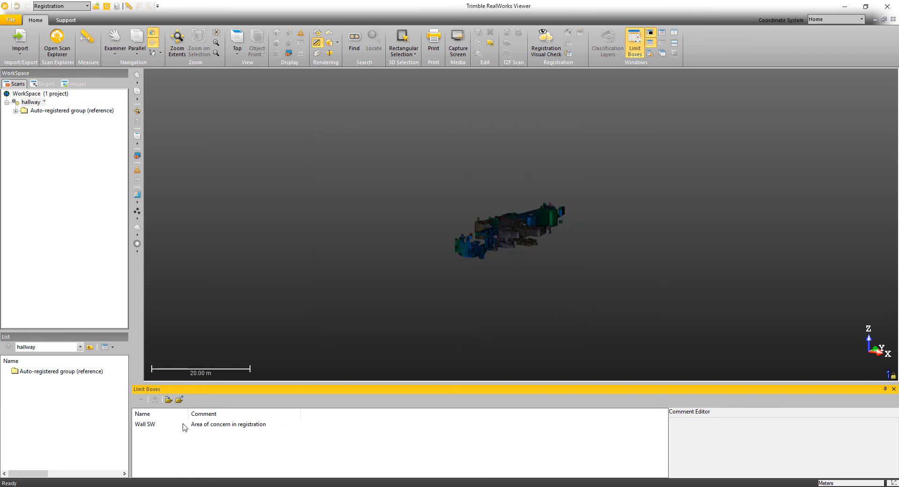
pyautogui.moveTo(222, 426)
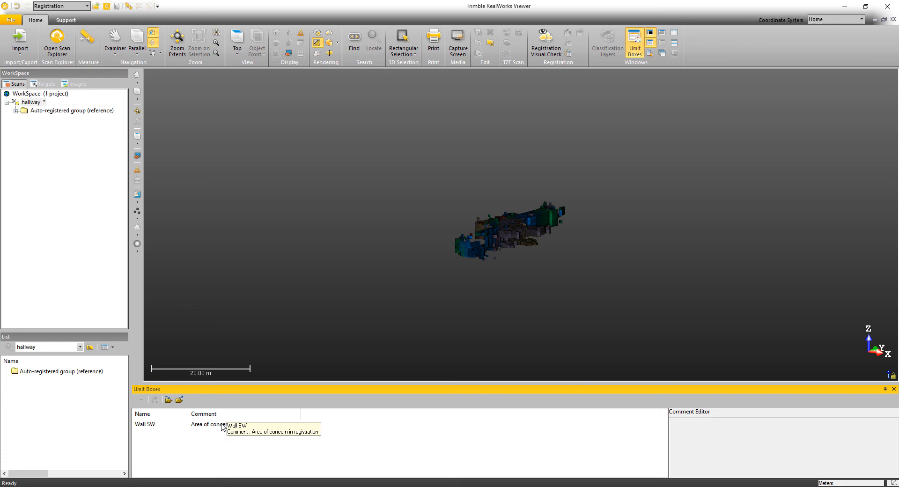
# Load the imported Wall SW limit box from the Limit Boxes window.
pyautogui.click(145, 424)
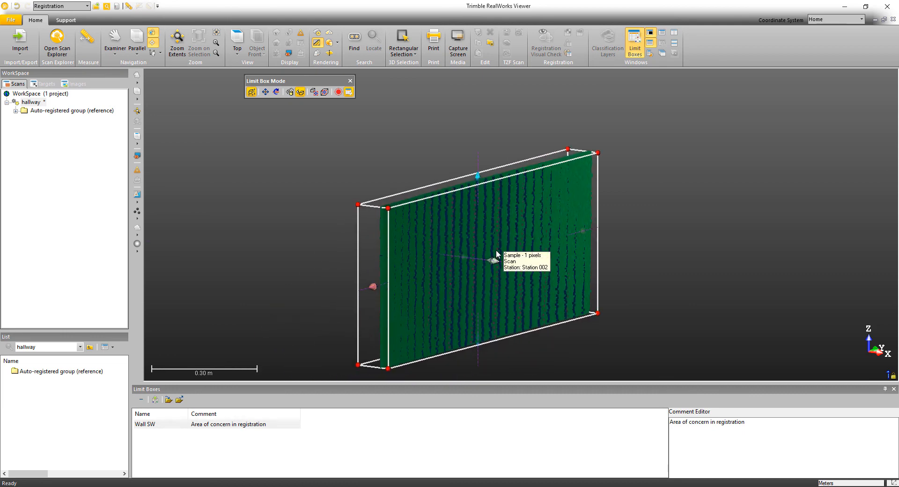
pyautogui.moveTo(480, 252)
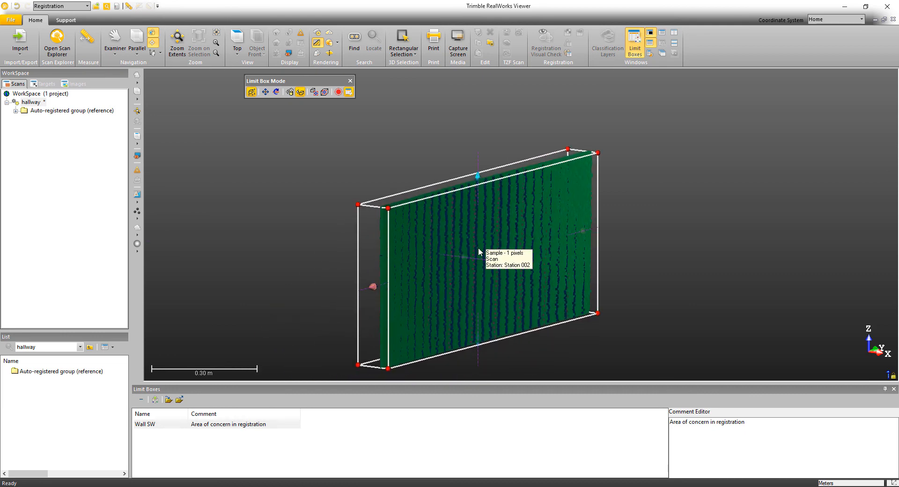